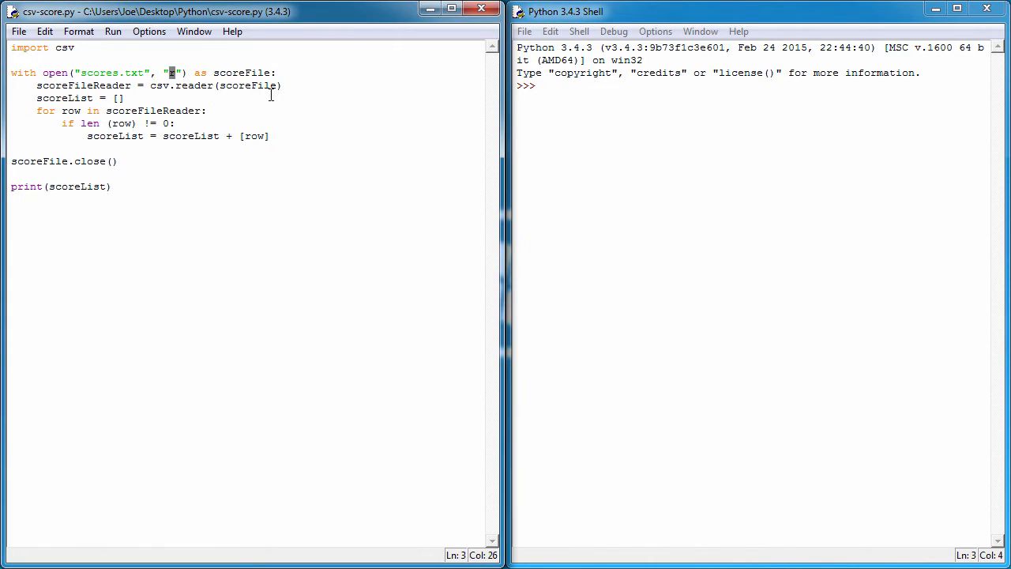
Step: Add with open("scores.txt", "w") as scoreFile: on a new line after the script
double_click(240, 72)
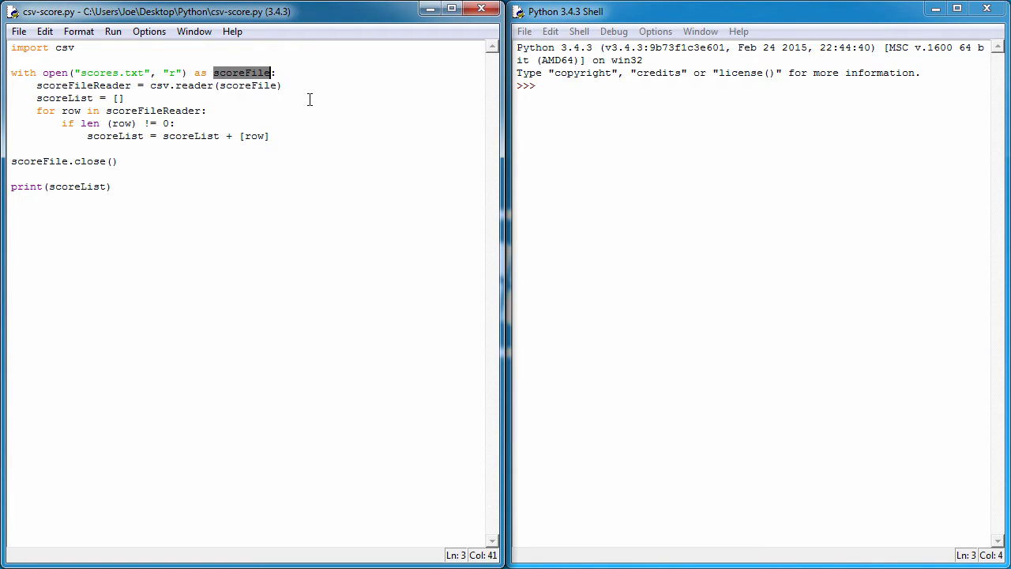
mouse_move(158, 117)
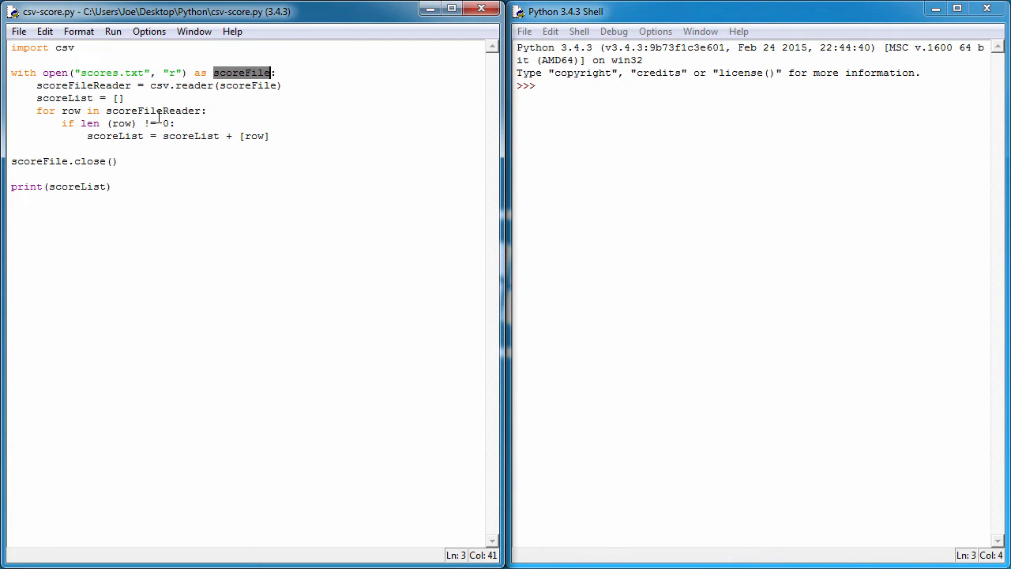
click(69, 195)
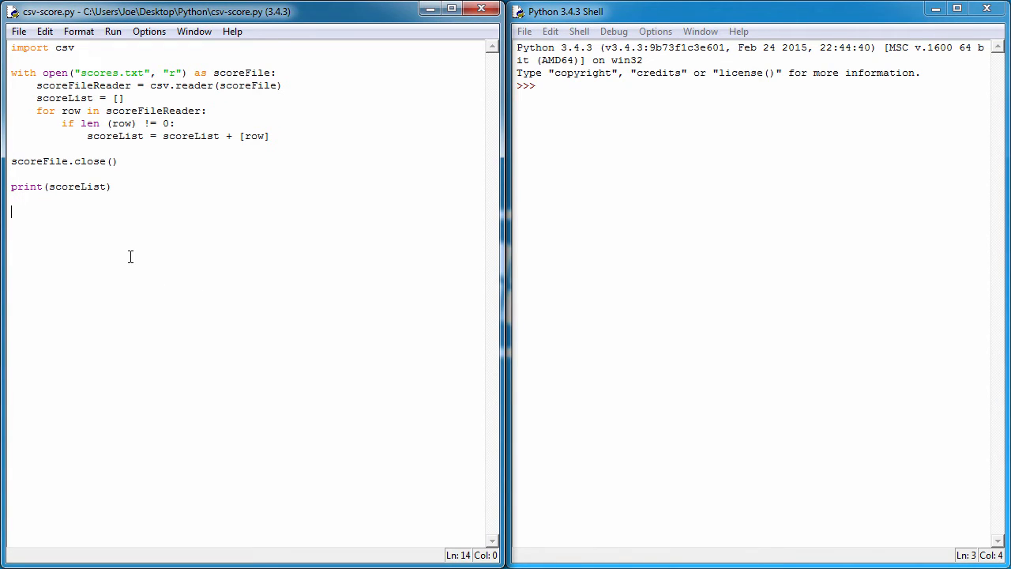
text(with)
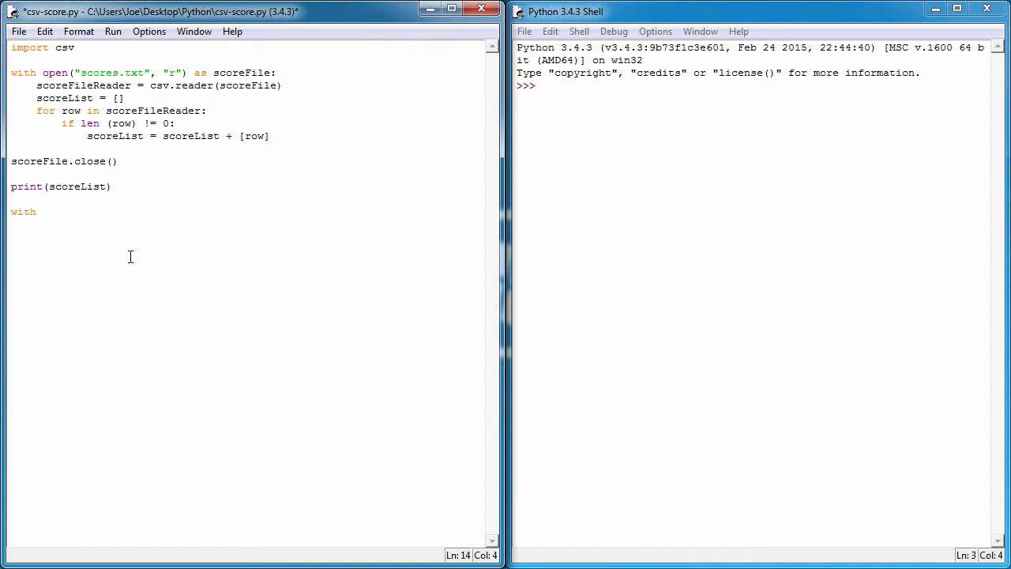
text(open()
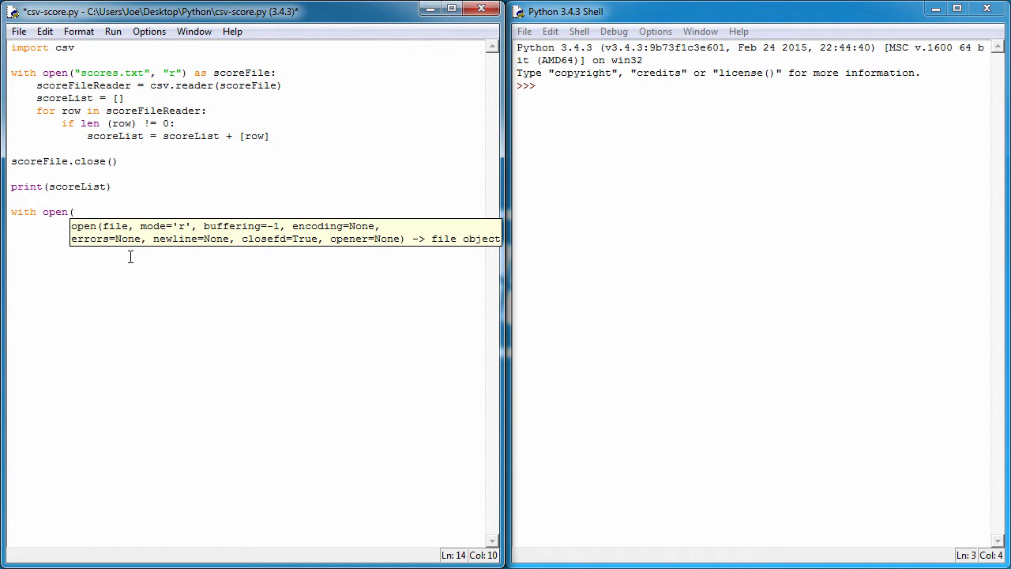
text("scores)
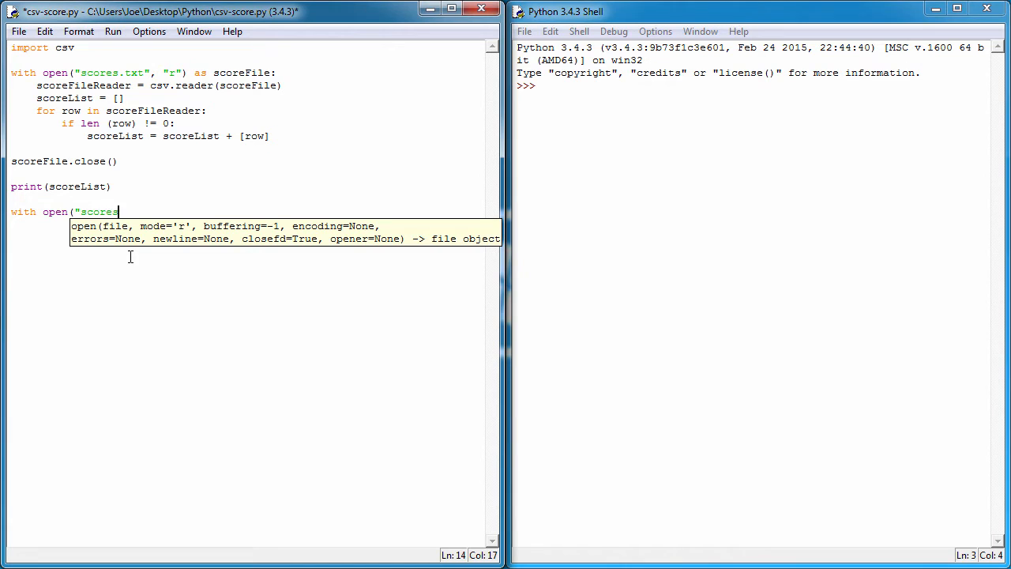
text(.t)
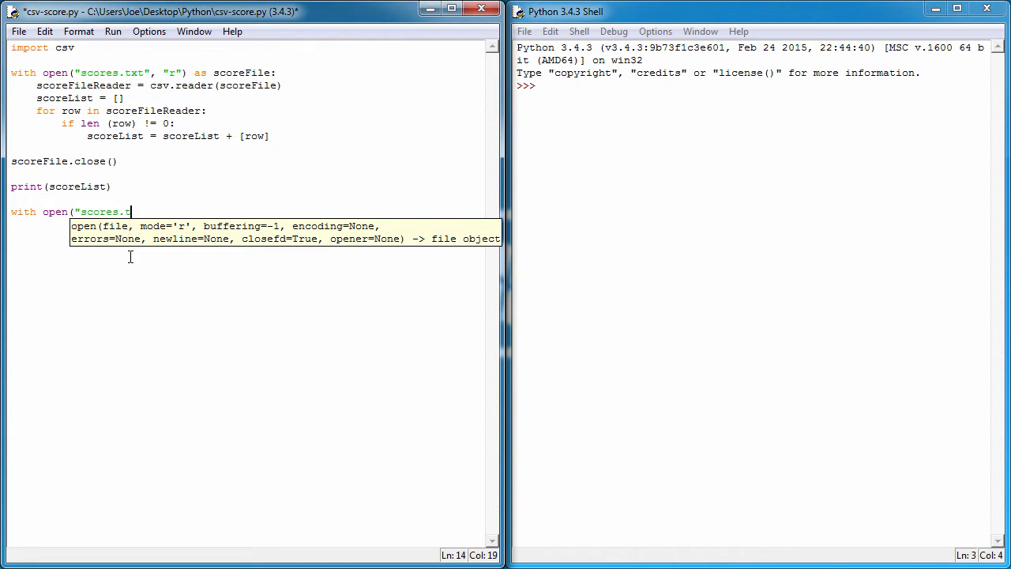
text(xt")
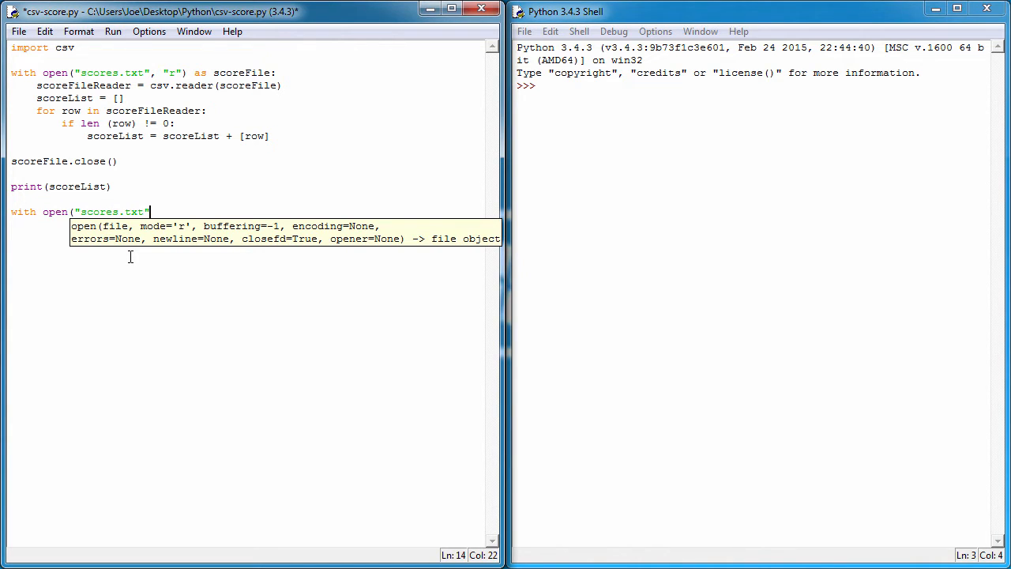
text(, ")
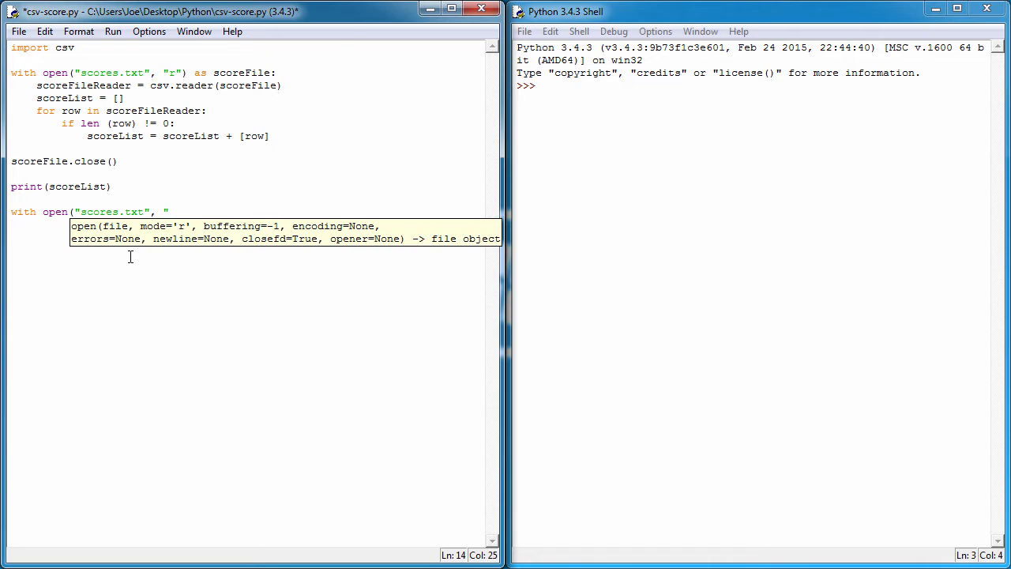
text(w"))
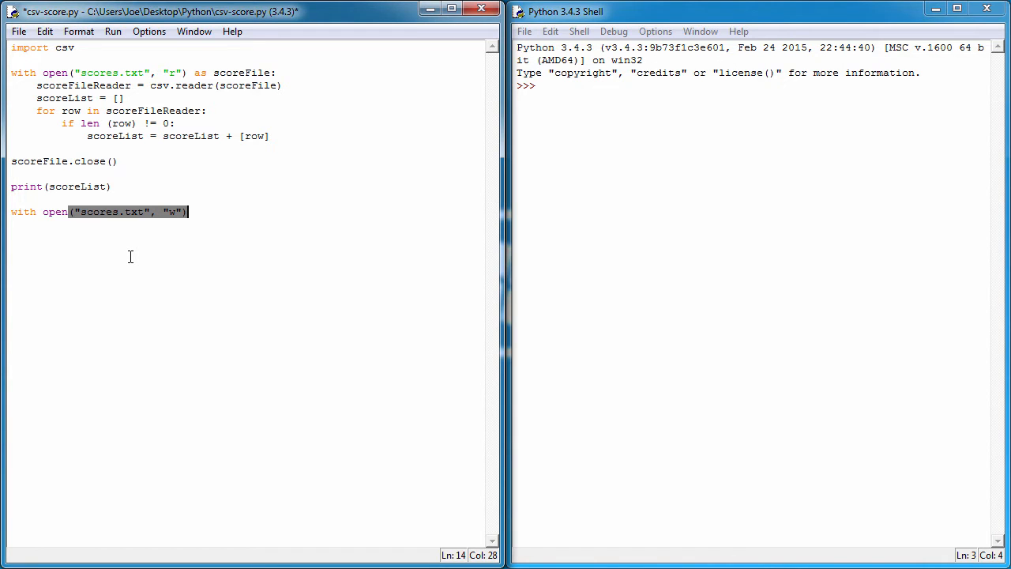
text(as s)
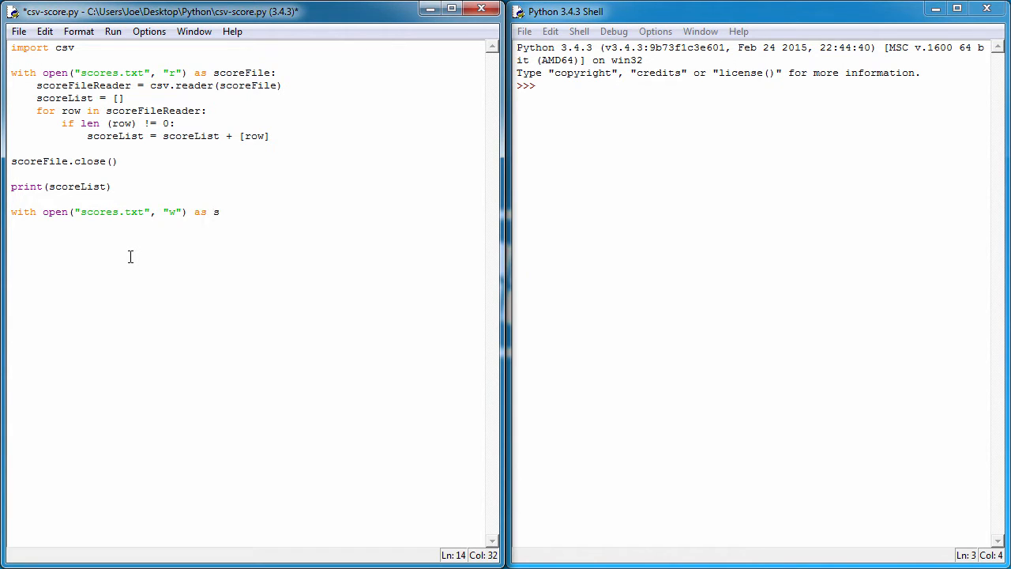
text(coreFile:)
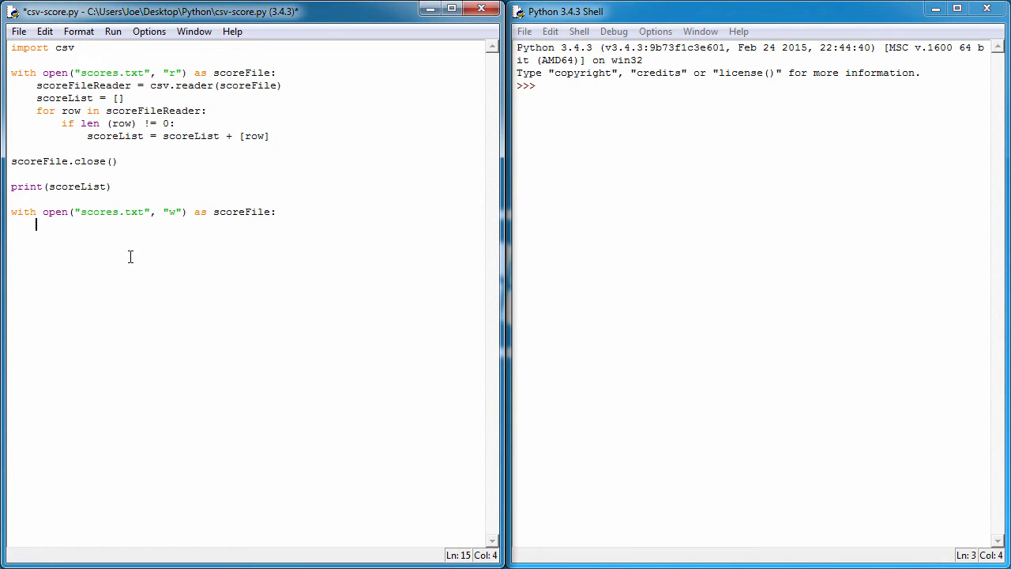
Step: Add scoreFileWriter = csv.writer(scoreFile) inside the with block
text(scoreFile)
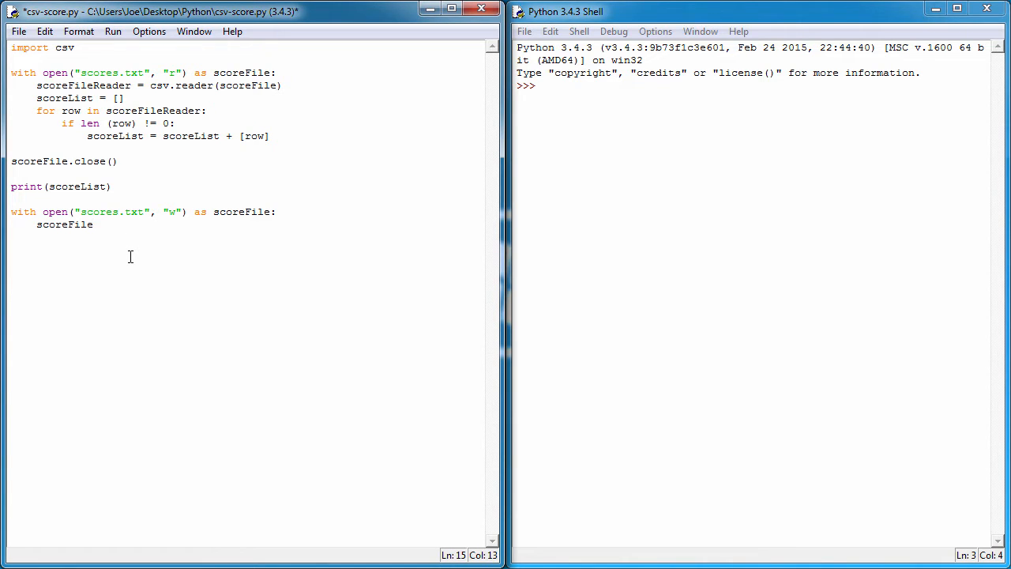
text(W)
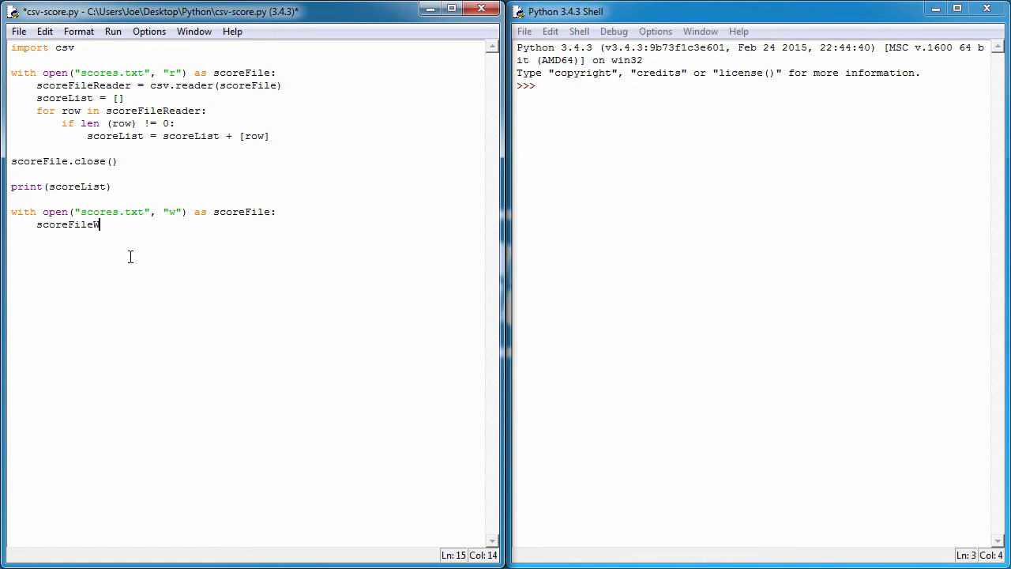
text(riter =)
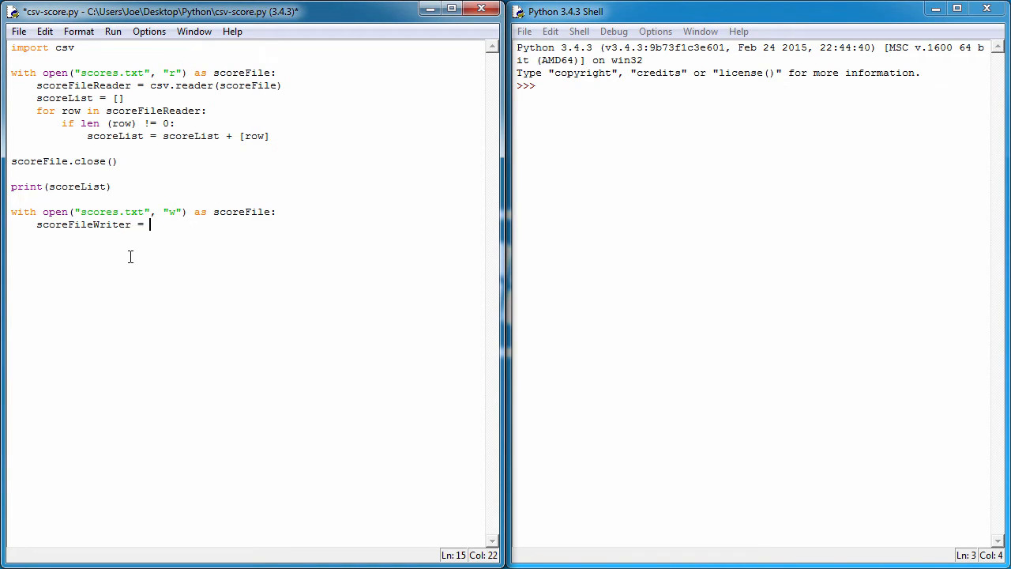
text(cs)
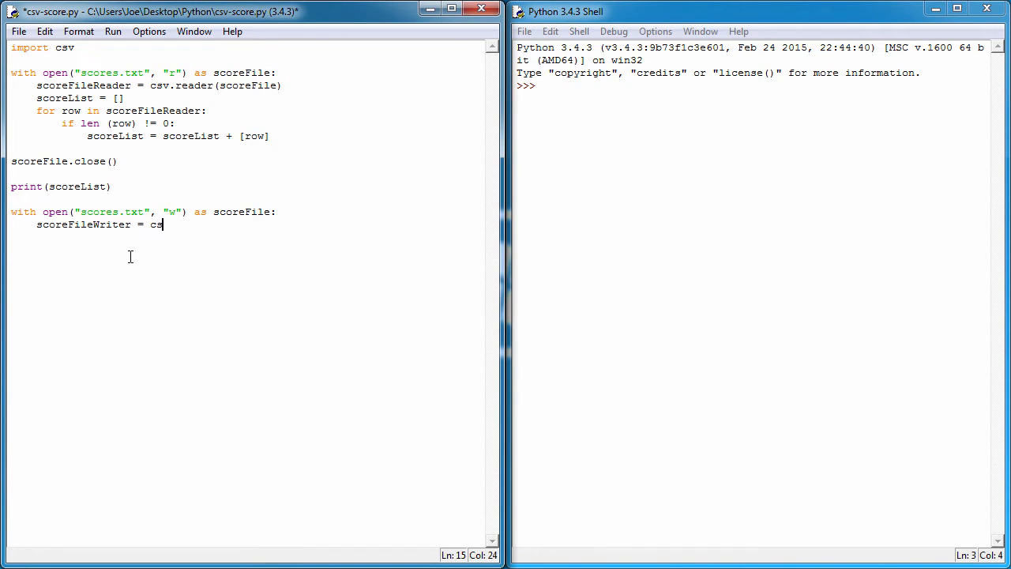
text(v.writer)
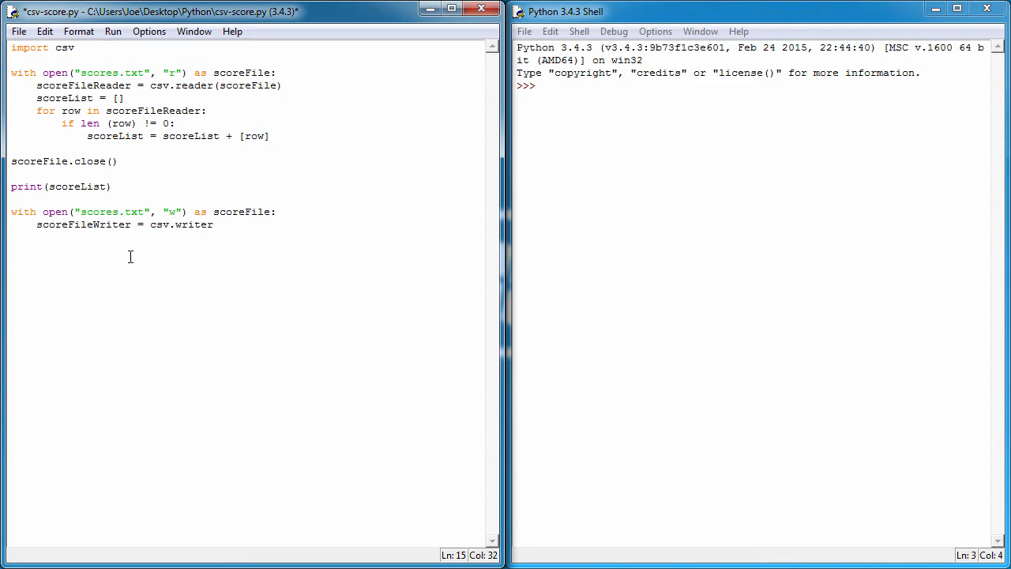
text(()
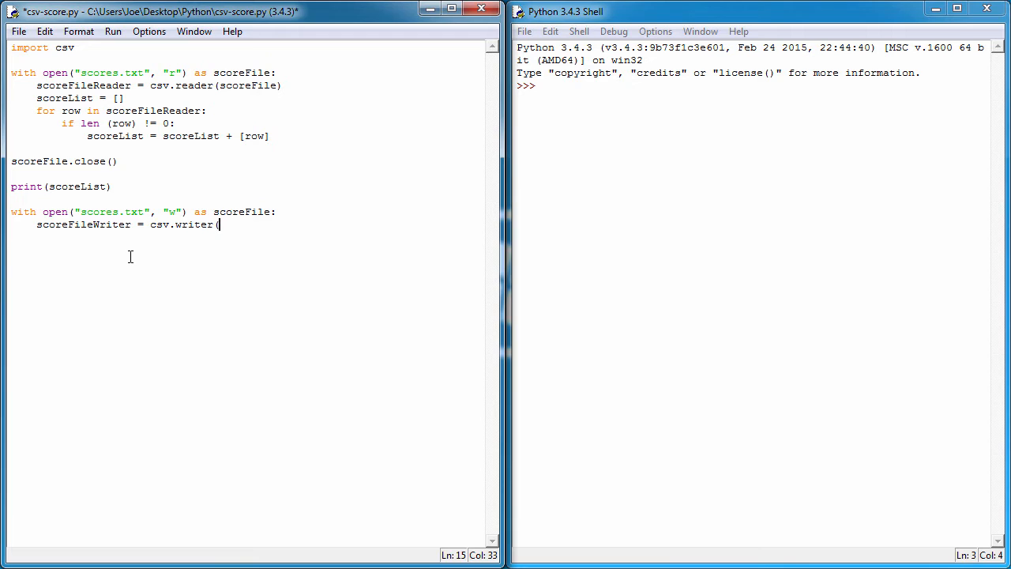
text(scoreFile))
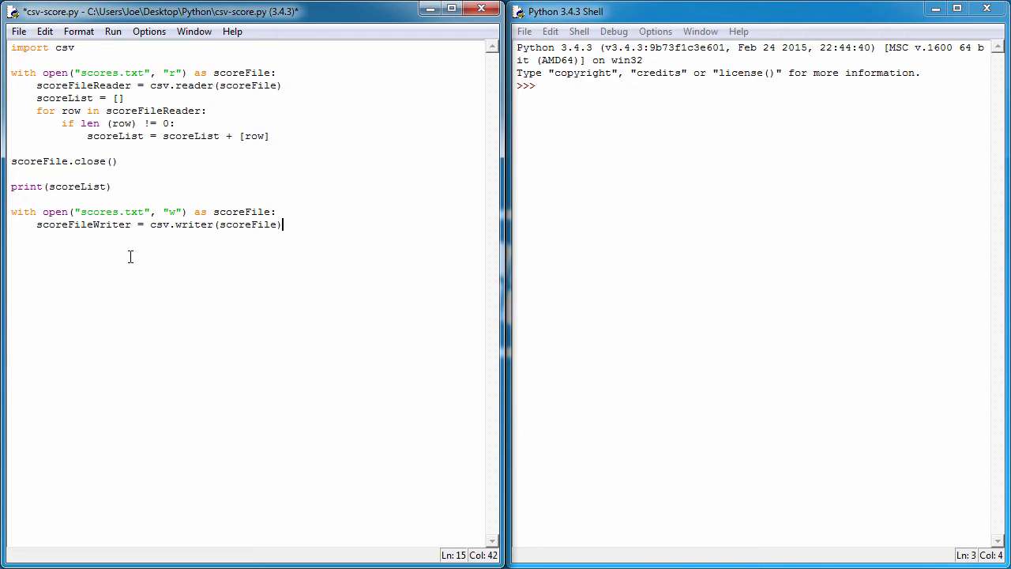
double_click(246, 224)
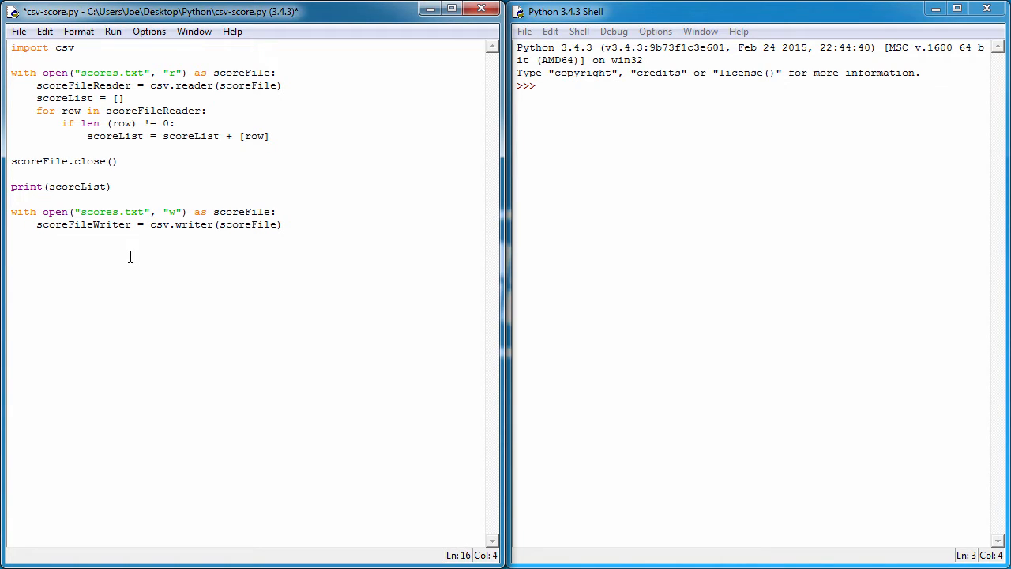
Step: Insert forename = input("Enter forename: ") above the writing block, after print(scoreList)
key(Return)
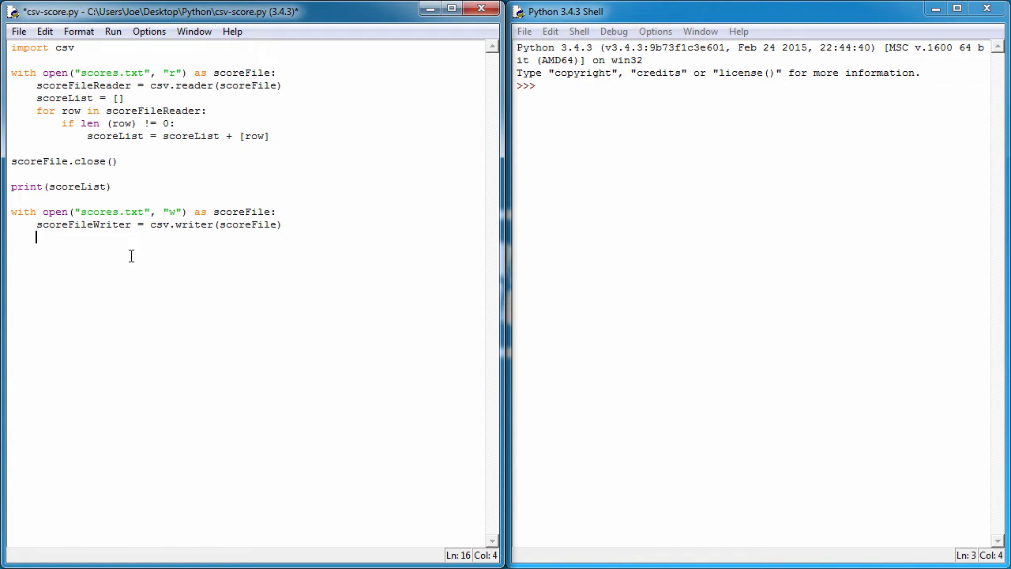
click(117, 201)
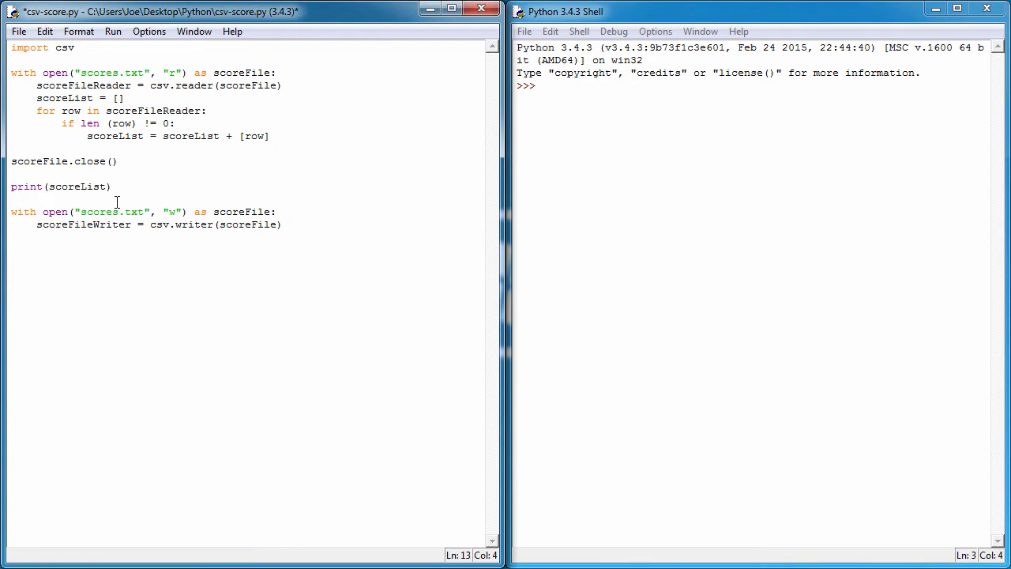
key(Return)
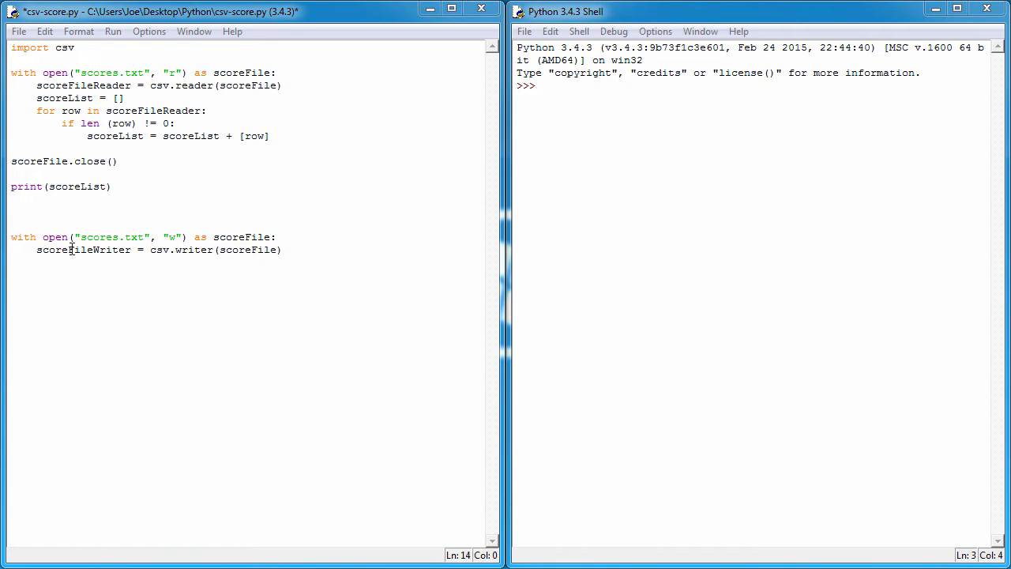
text(forename = input("Enter forename: "))
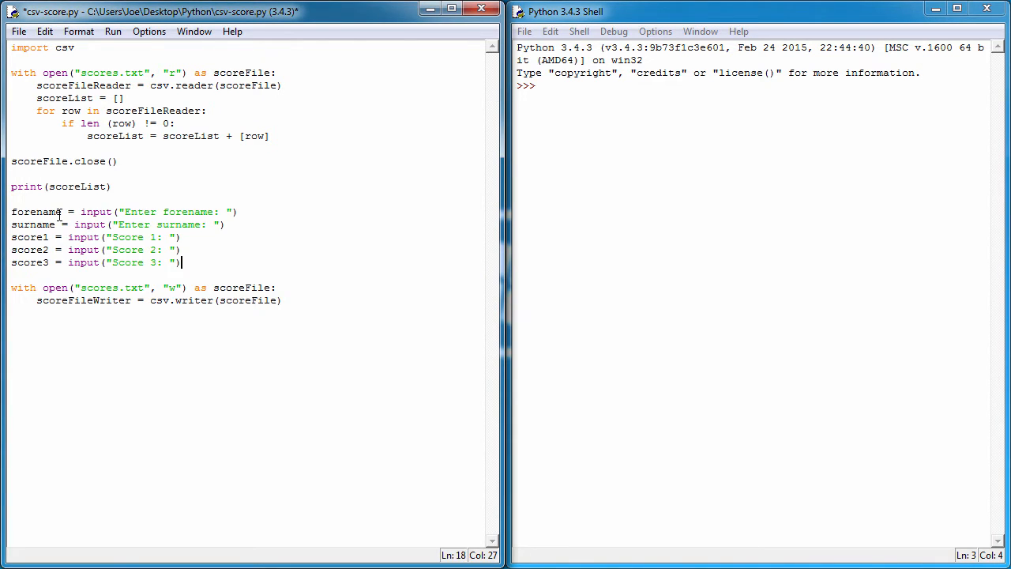
mouse_move(148, 211)
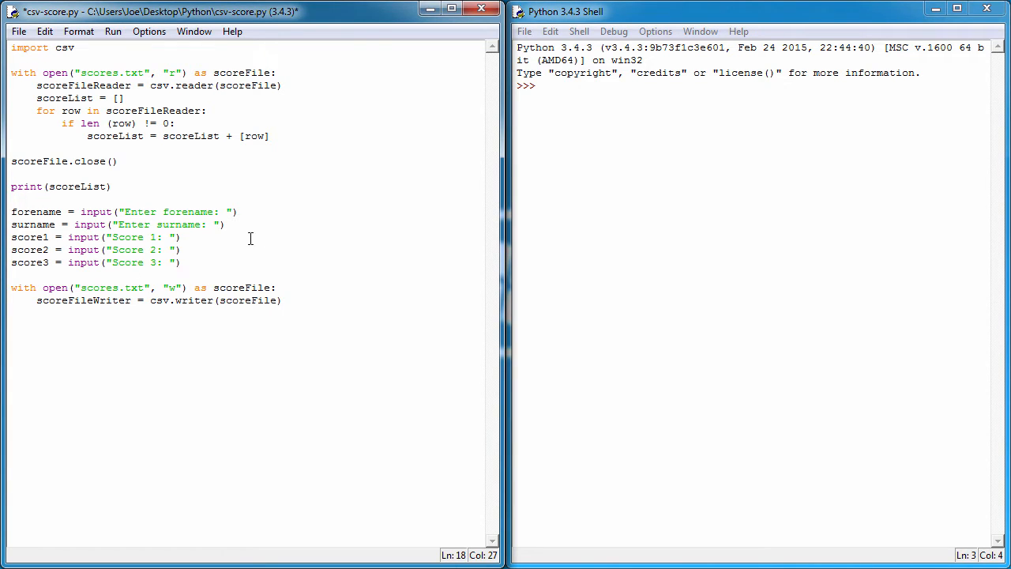
mouse_move(218, 262)
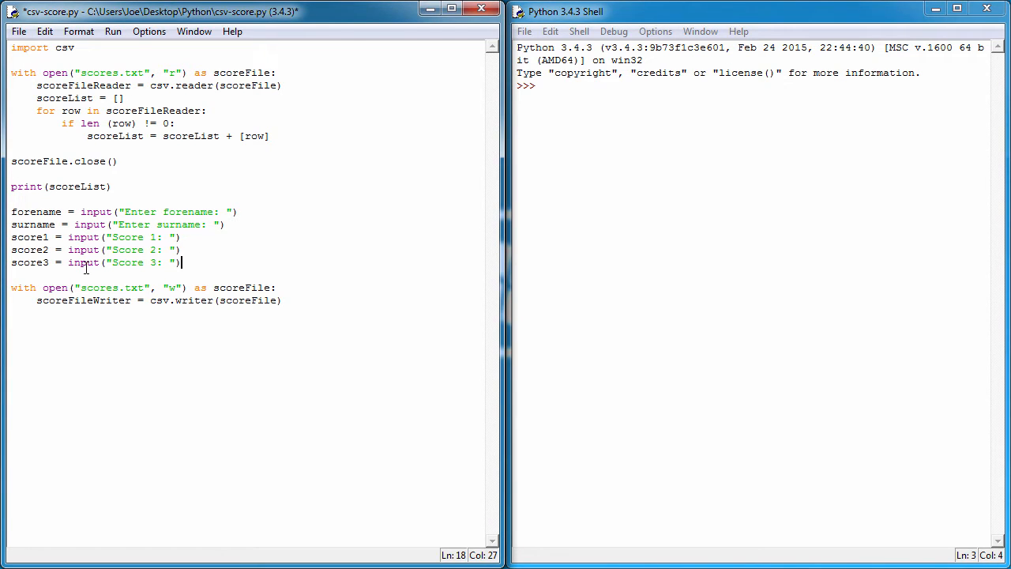
mouse_move(88, 267)
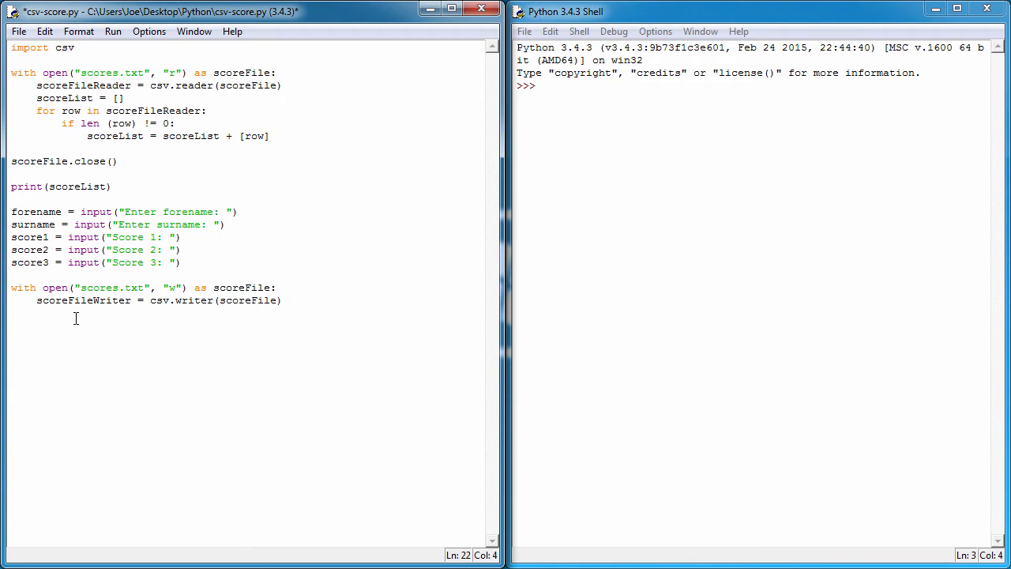
Step: Start a scoreFileWriter.writerow() call inside the with block, fixing typing slips
text(scre)
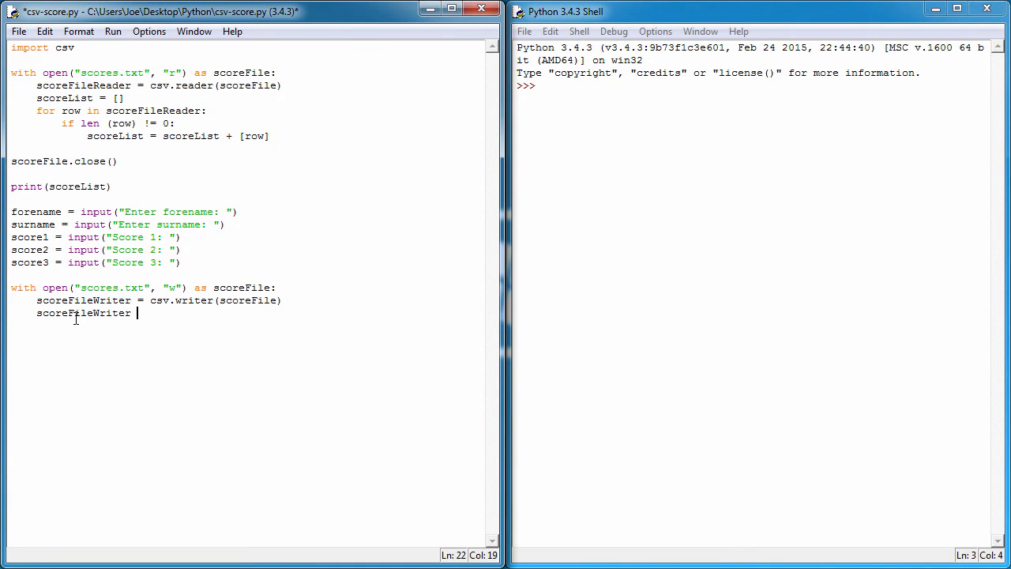
text(= c)
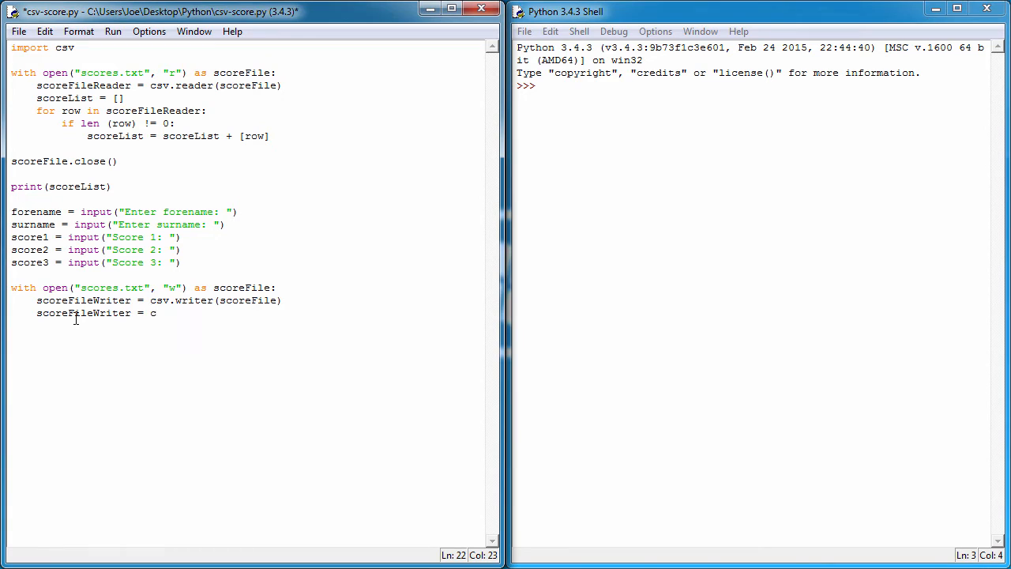
key(BackSpace)
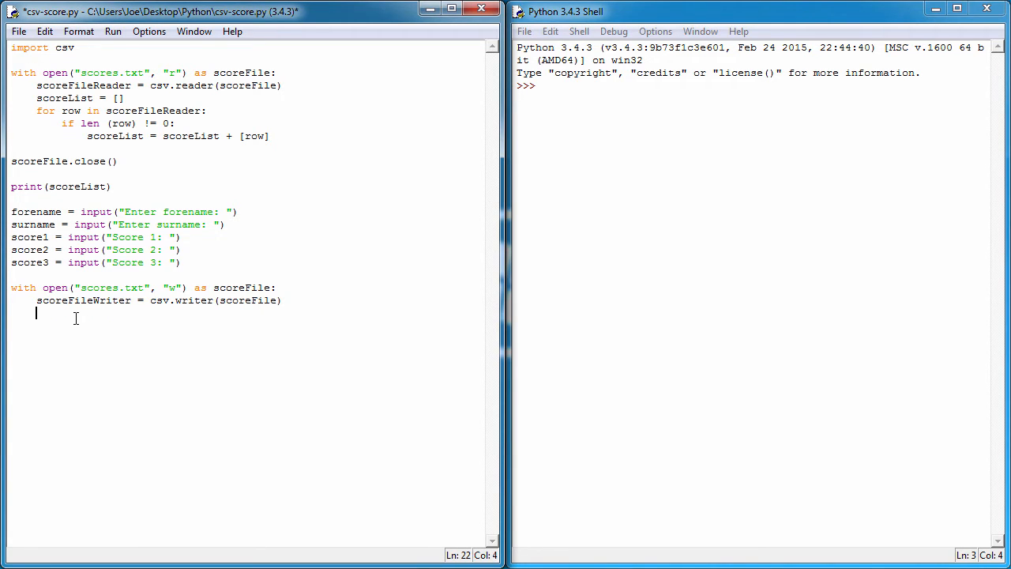
text(scoreFileWrit)
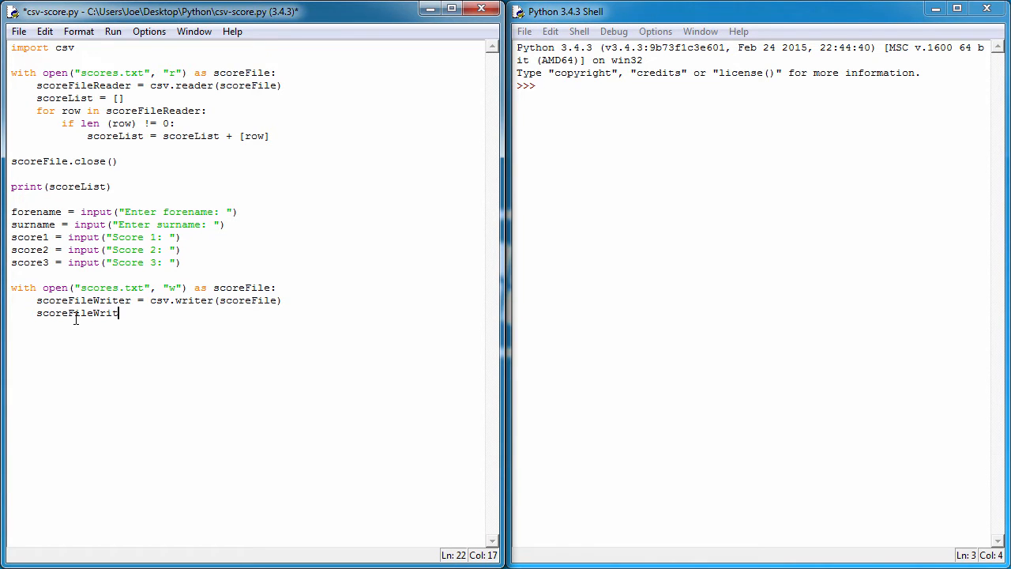
text(er)
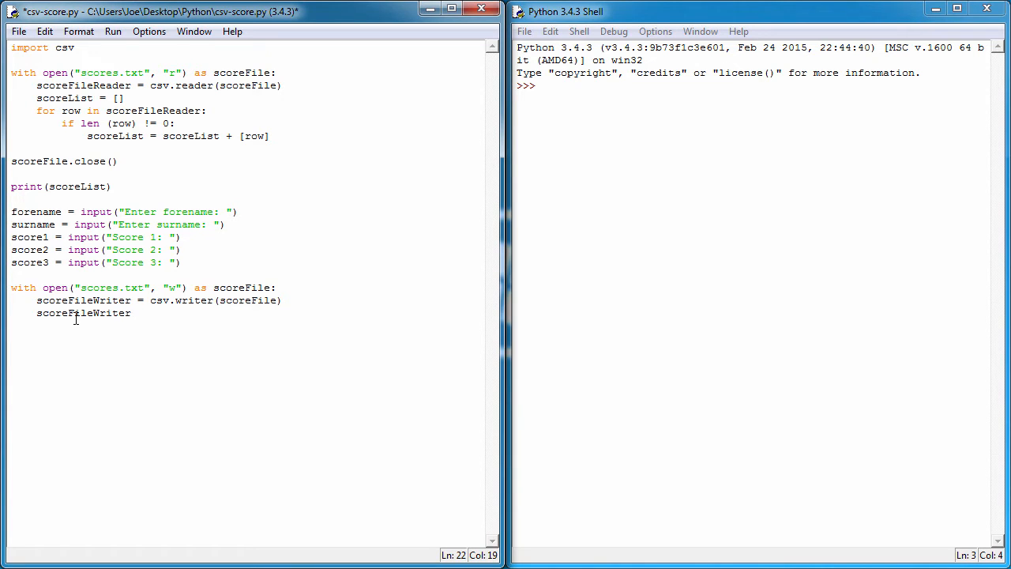
double_click(161, 300)
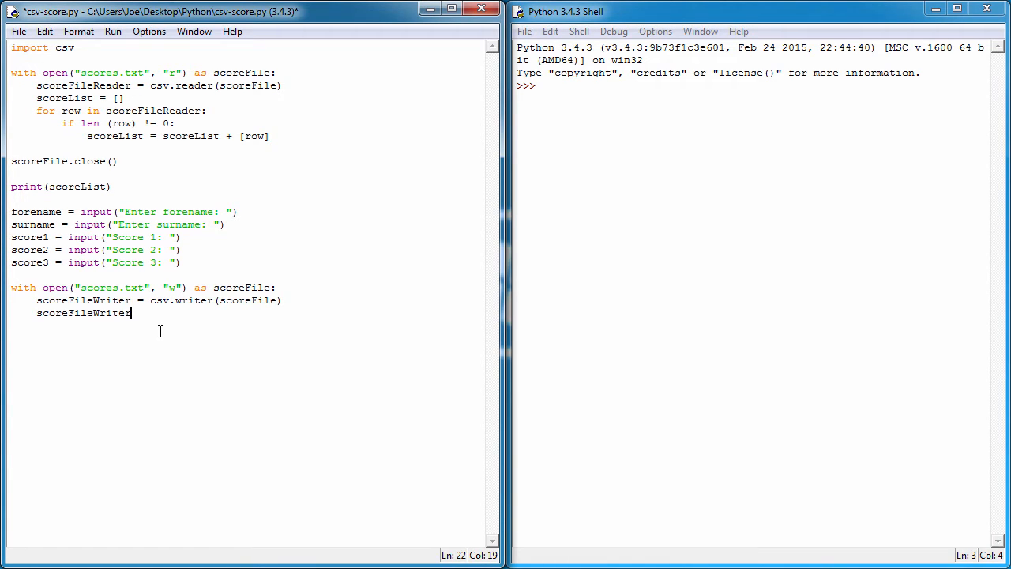
text(.)
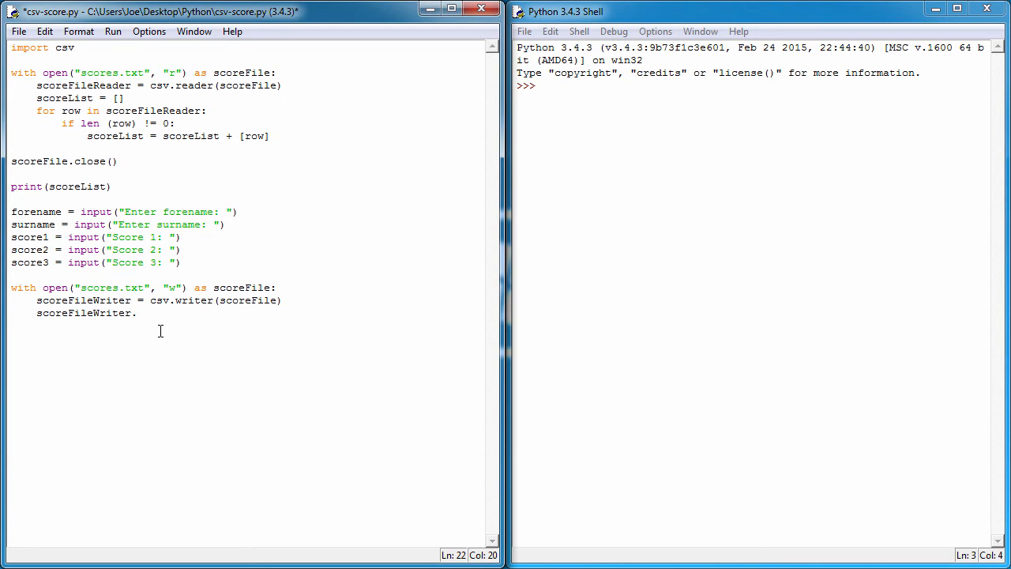
key(BackSpace)
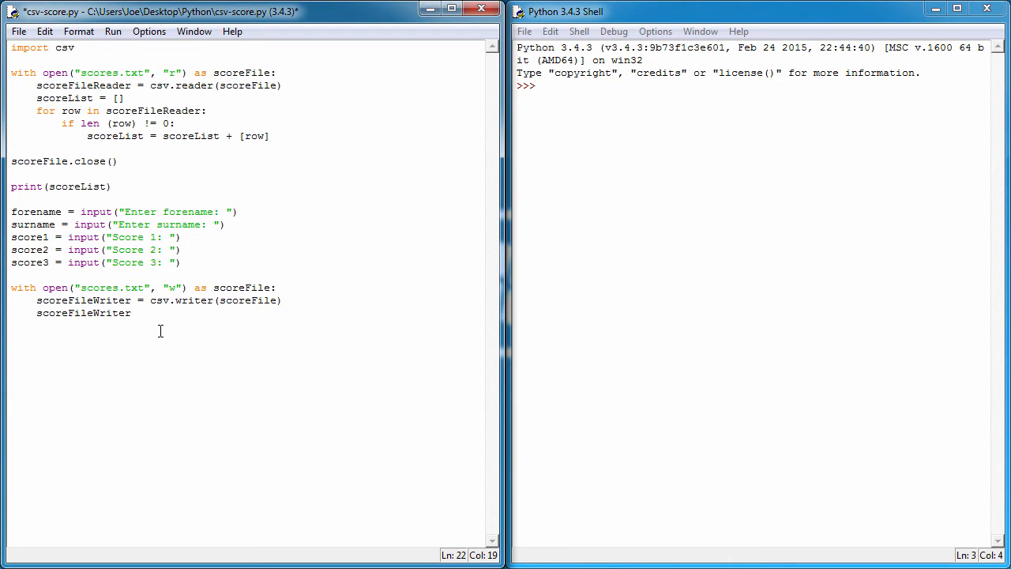
text(.writero)
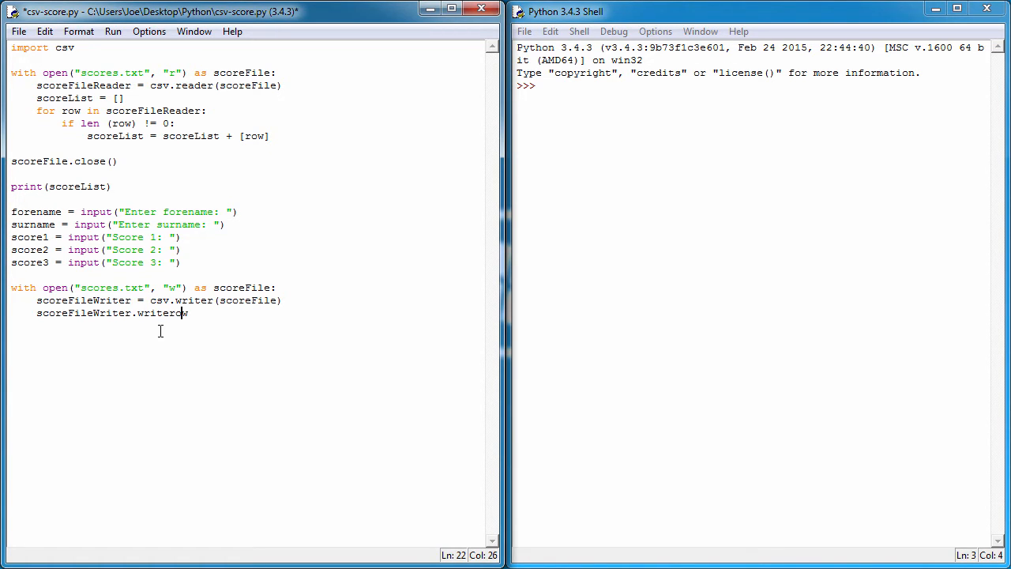
text(w)
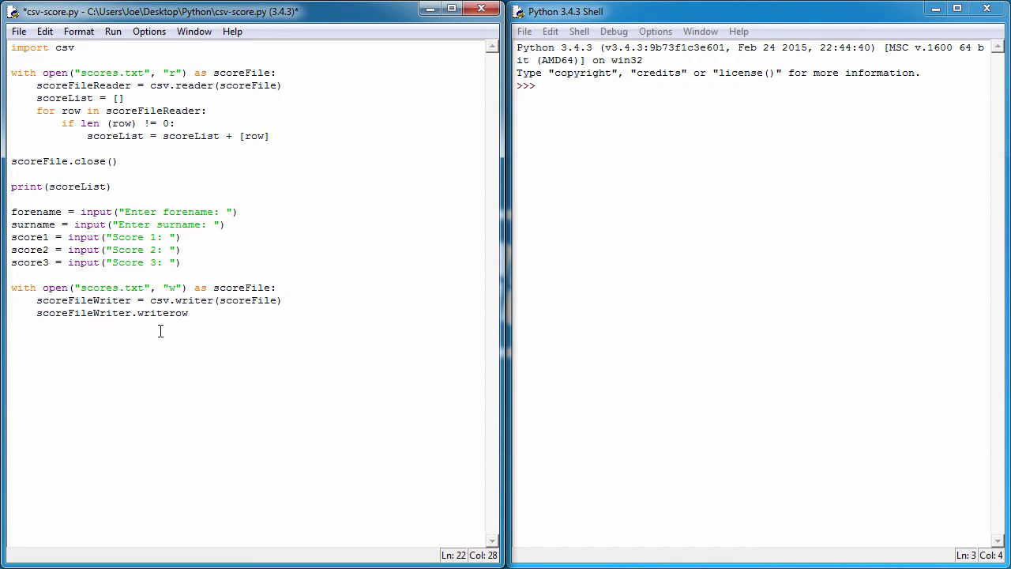
text(())
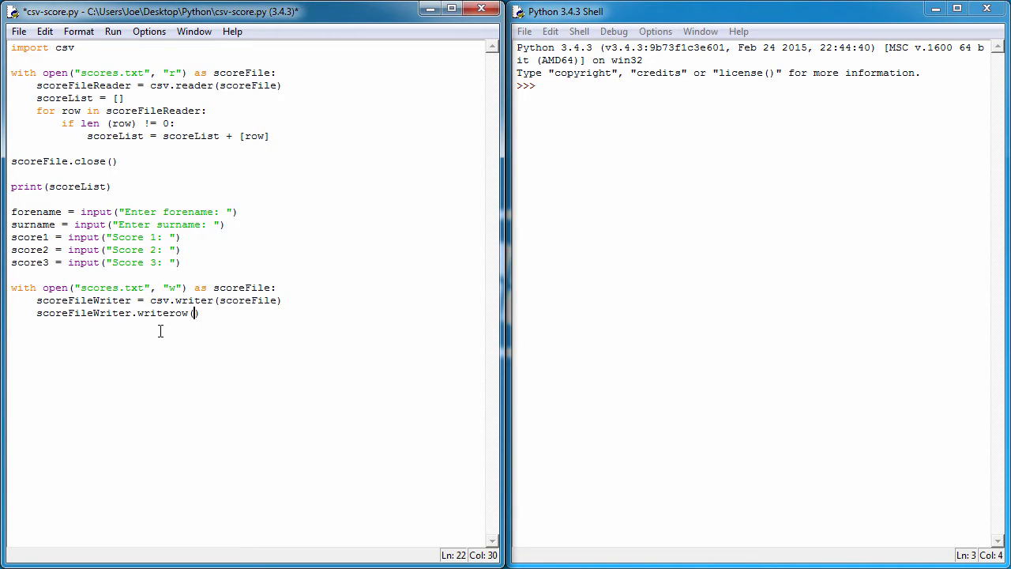
key(Left)
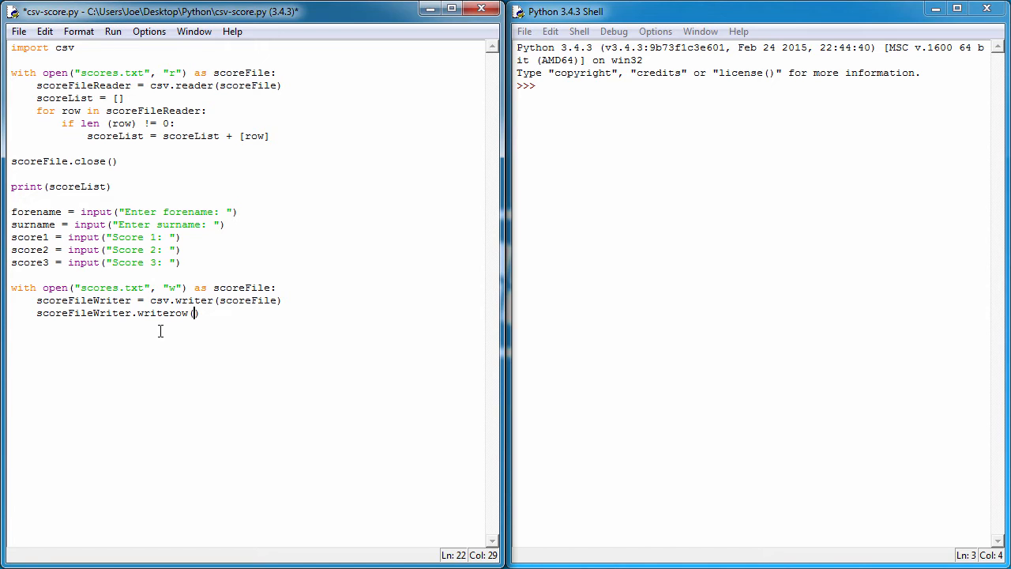
Step: Fill writerow with the list [forename, surname, score1, score2, score3] and save
text([)
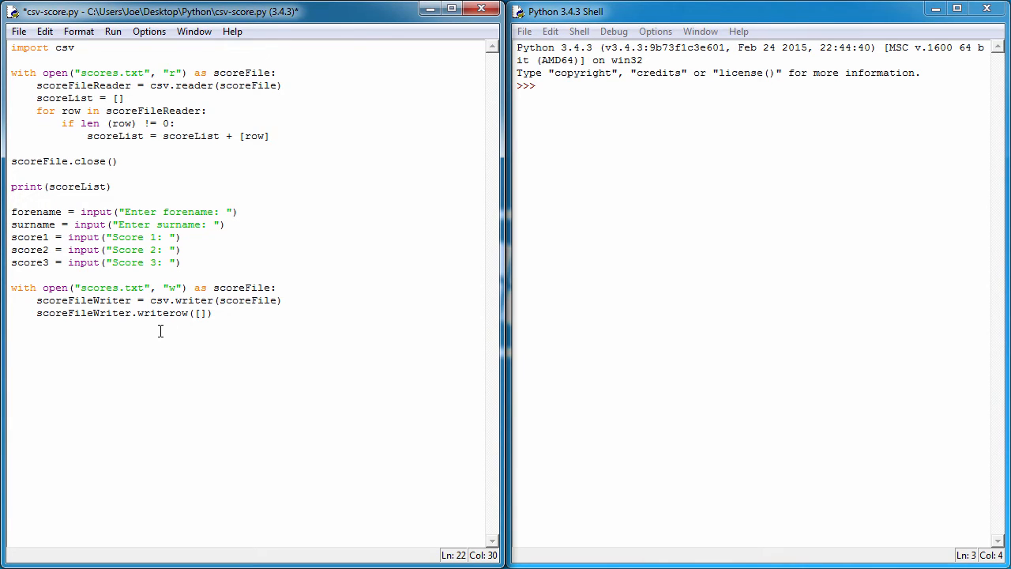
click(199, 313)
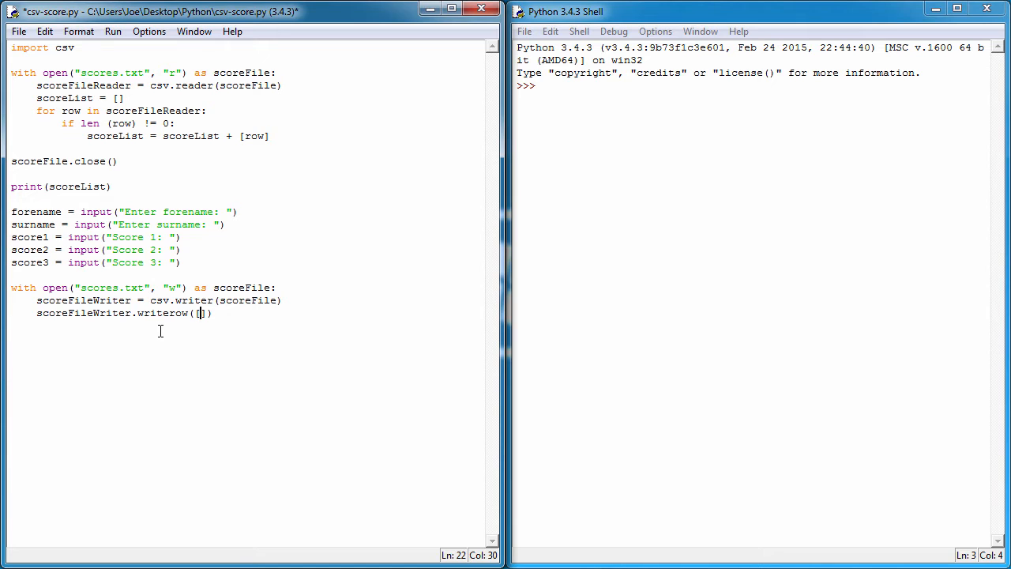
text([forename, s)
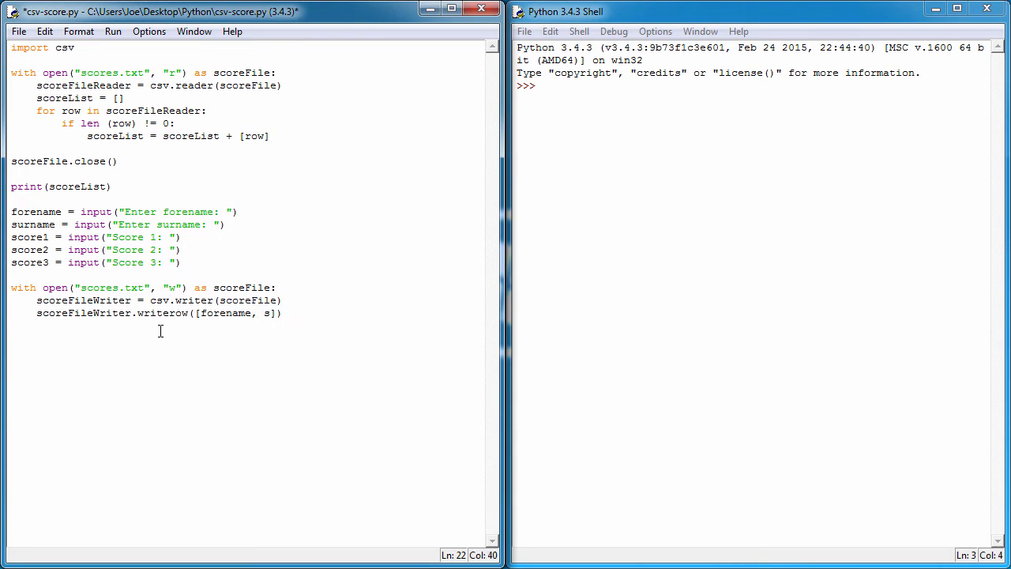
text(urname,)
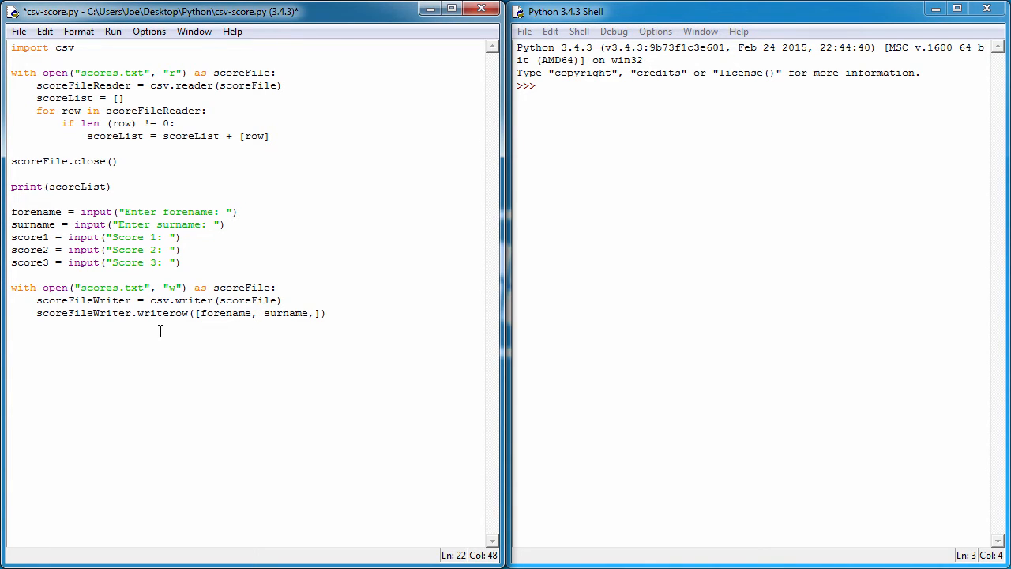
text(score1,)
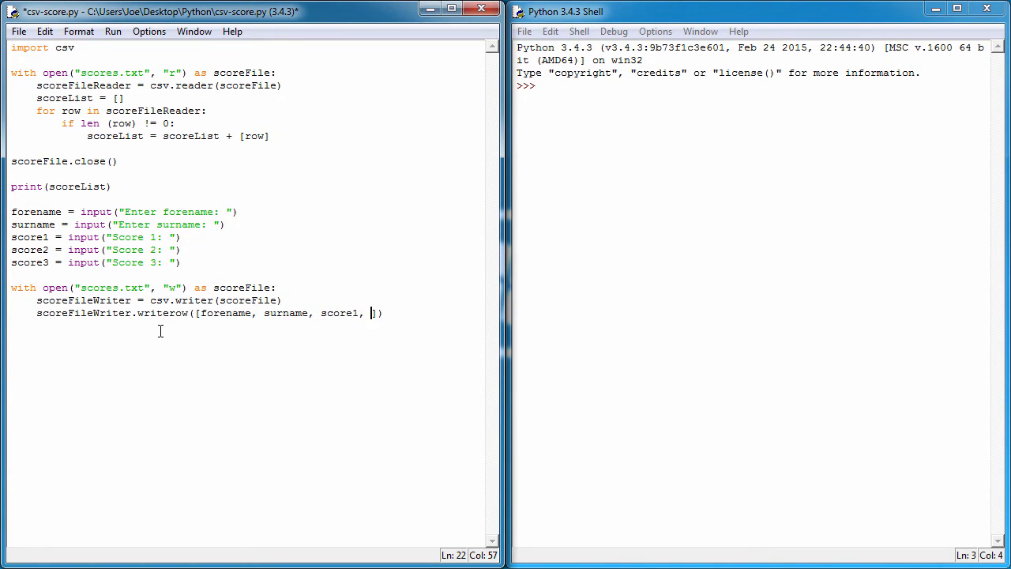
text(score2,)
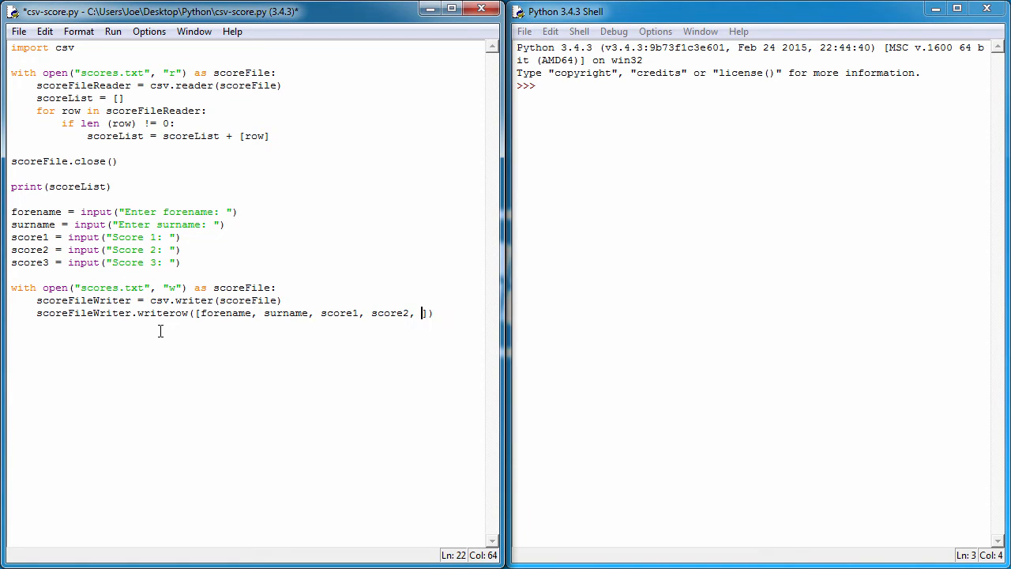
text(score3)
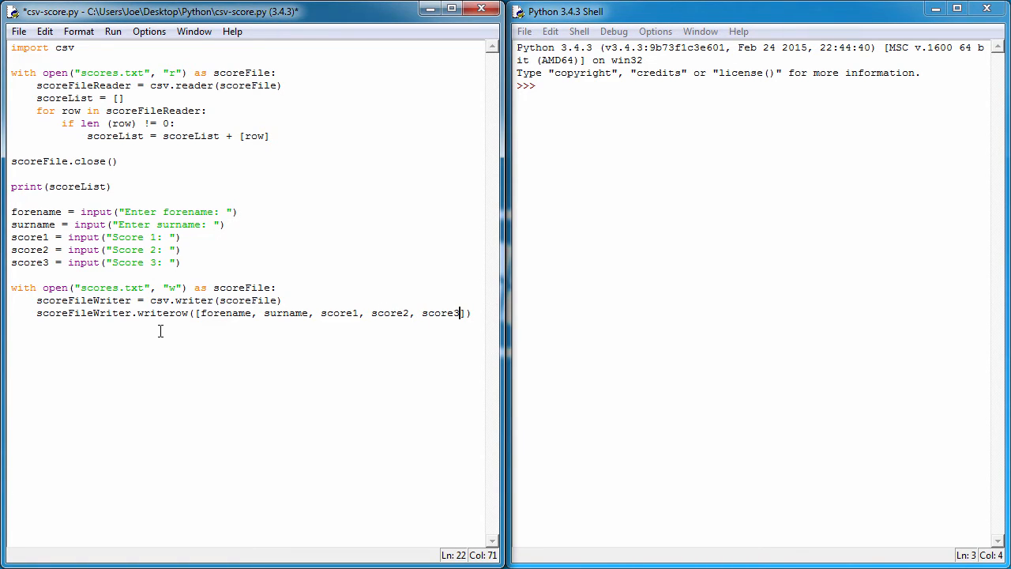
key(ctrl+s)
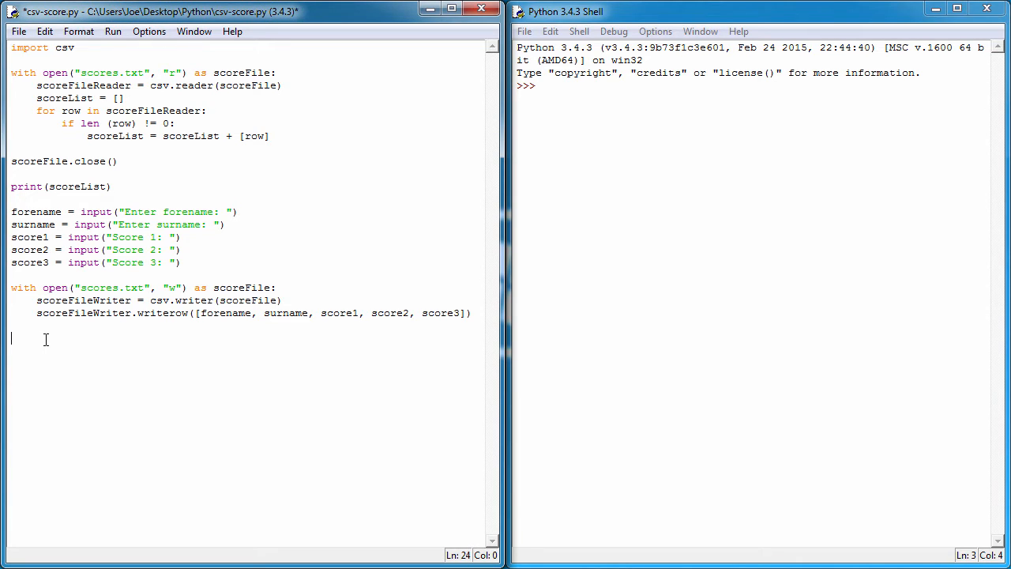
Step: End the script with scoreFile.close(), then save and run it
text(scoreFile.)
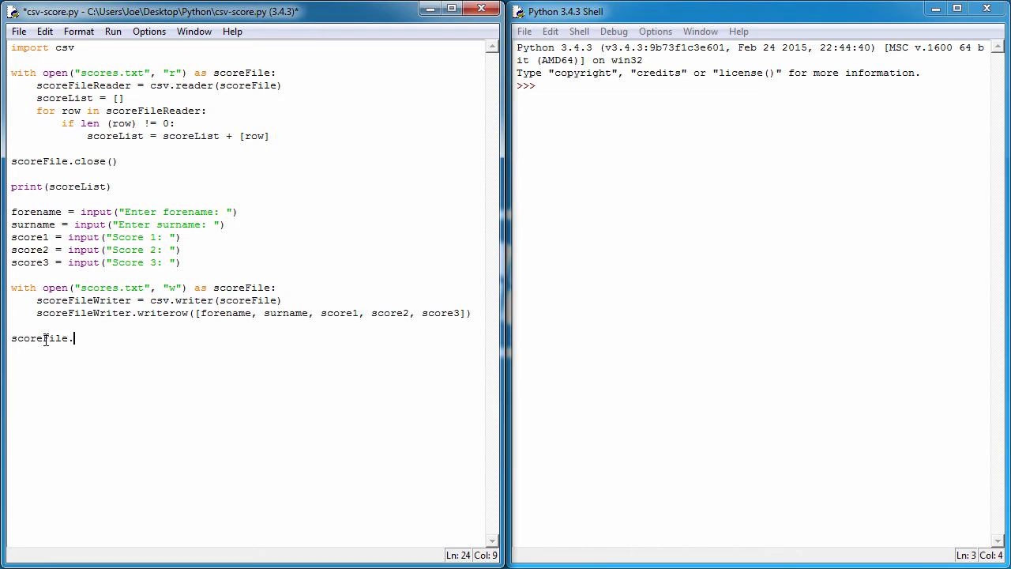
text(close())
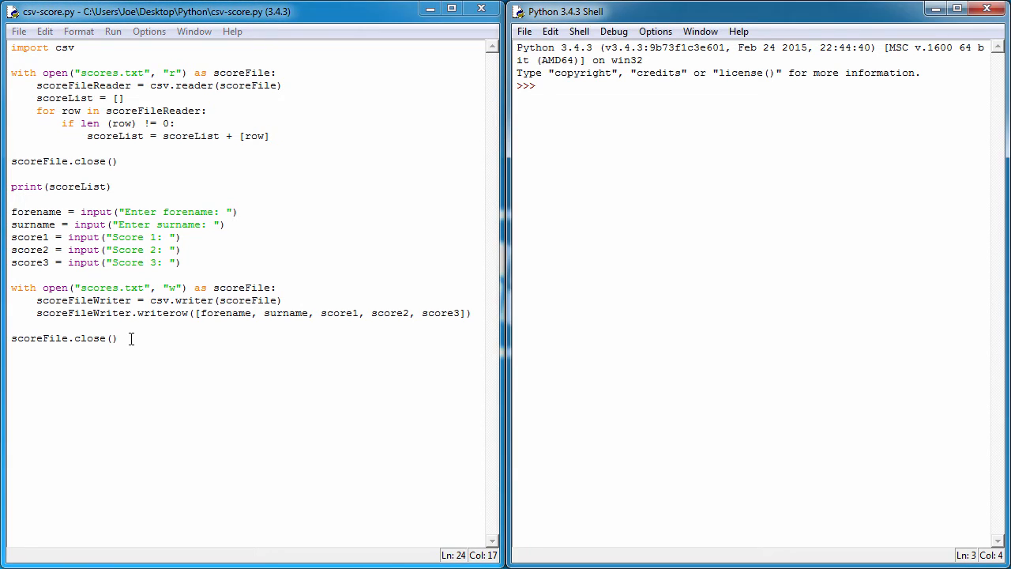
key(F5)
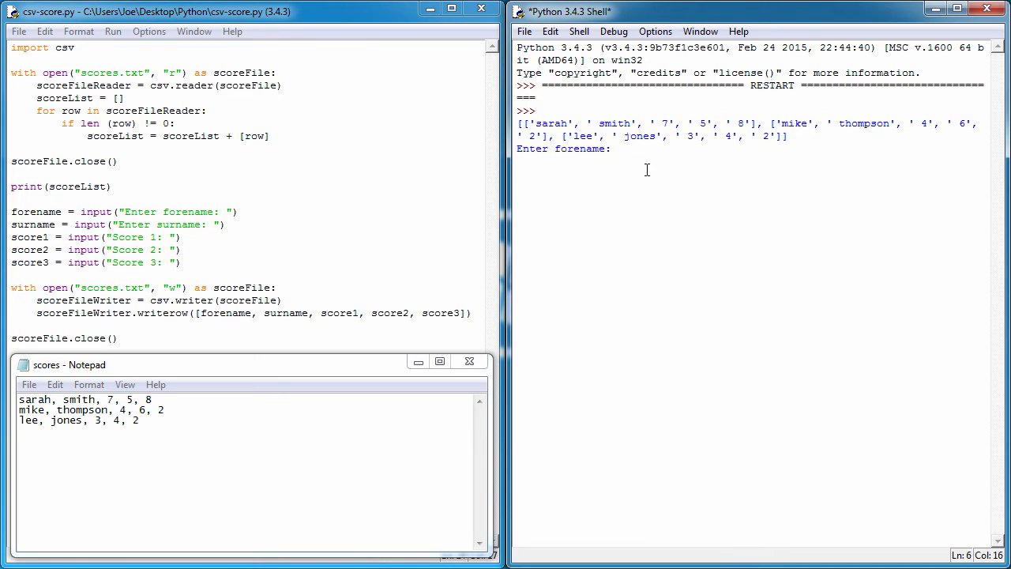
Step: Answer the shell prompts with andy, jackson and scores 9, 8, 10, then check scores.txt in Notepad
text(andy)
text(jackson)
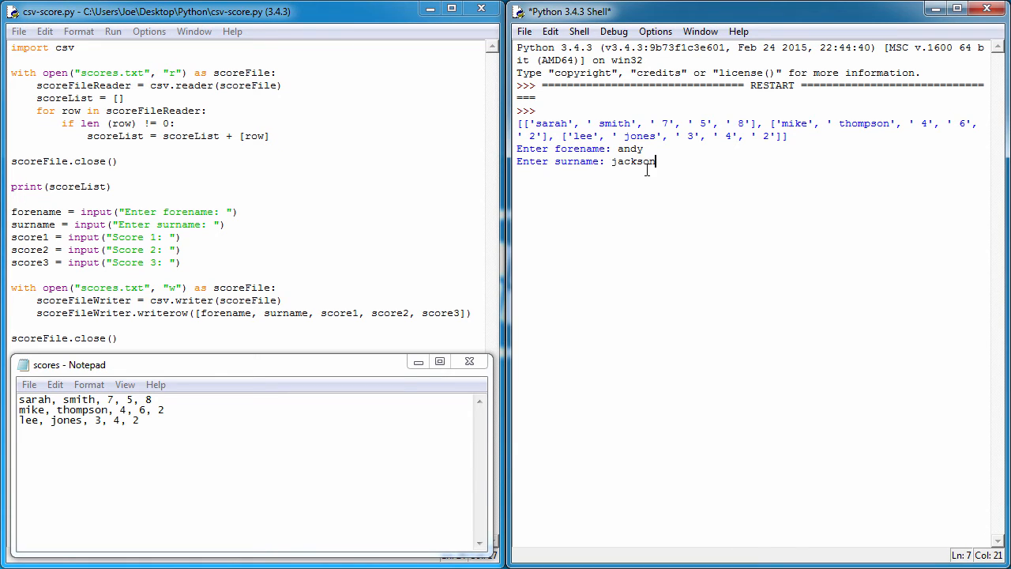
key(Return)
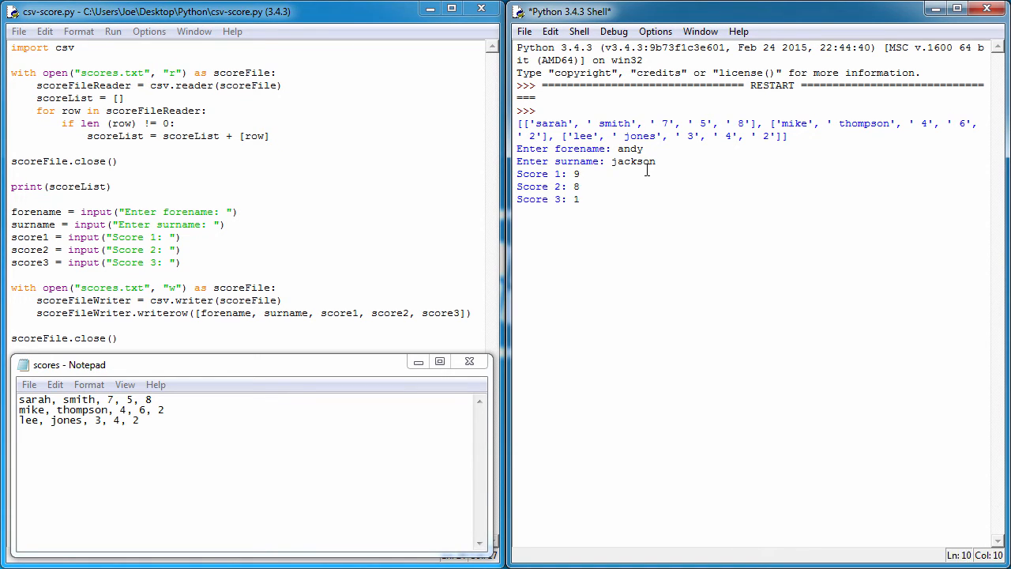
text(10)
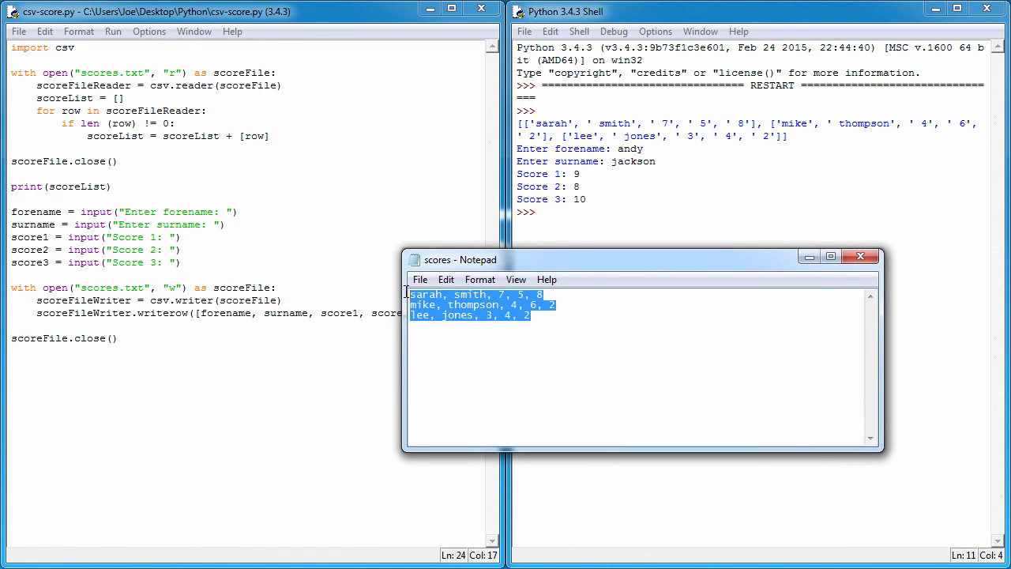
mouse_move(562, 322)
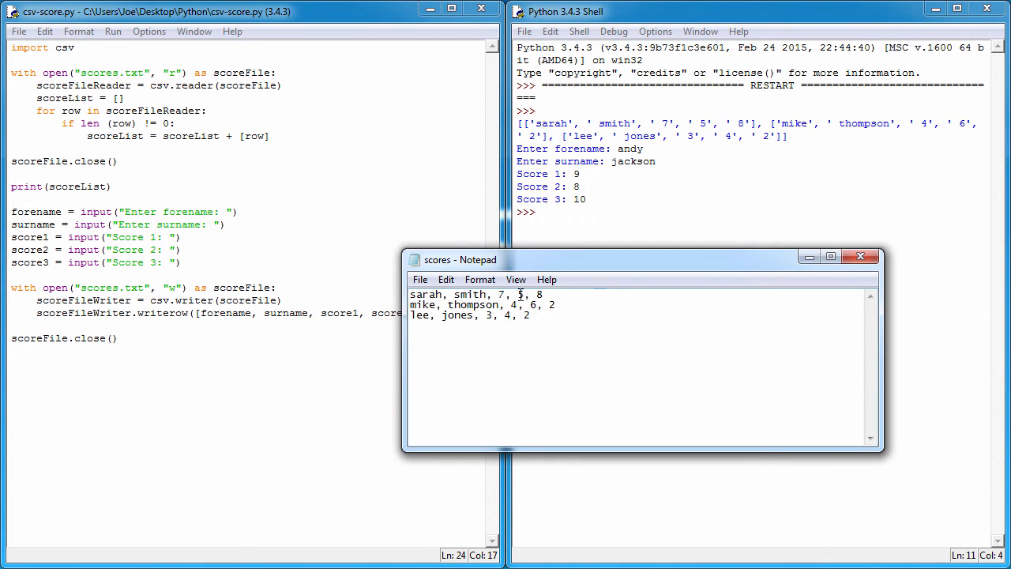
key(ctrl+a)
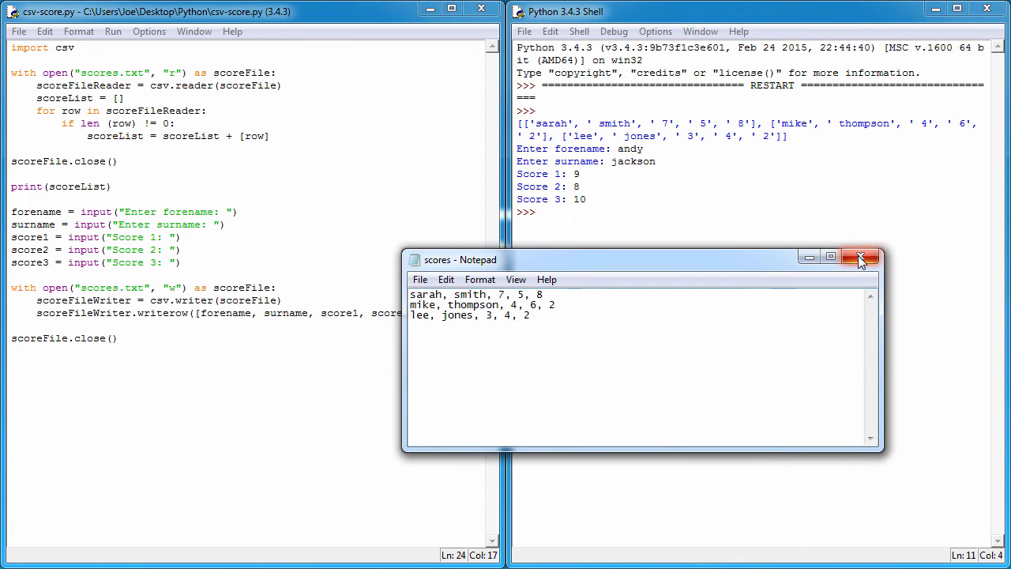
mouse_move(856, 271)
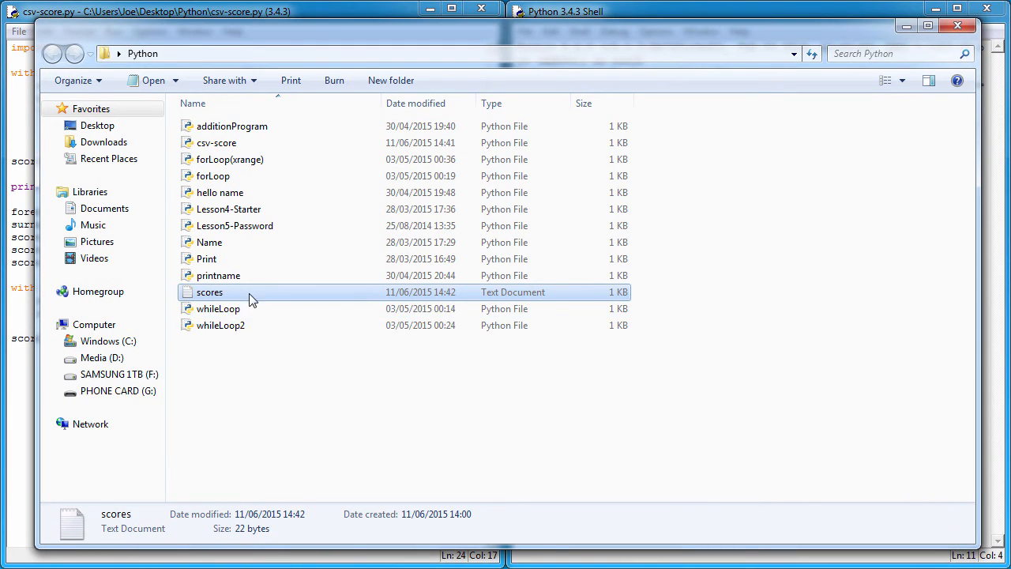
Step: Open scores.txt from the Python folder; it now holds only andy,jackson,9,8,10
double_click(209, 291)
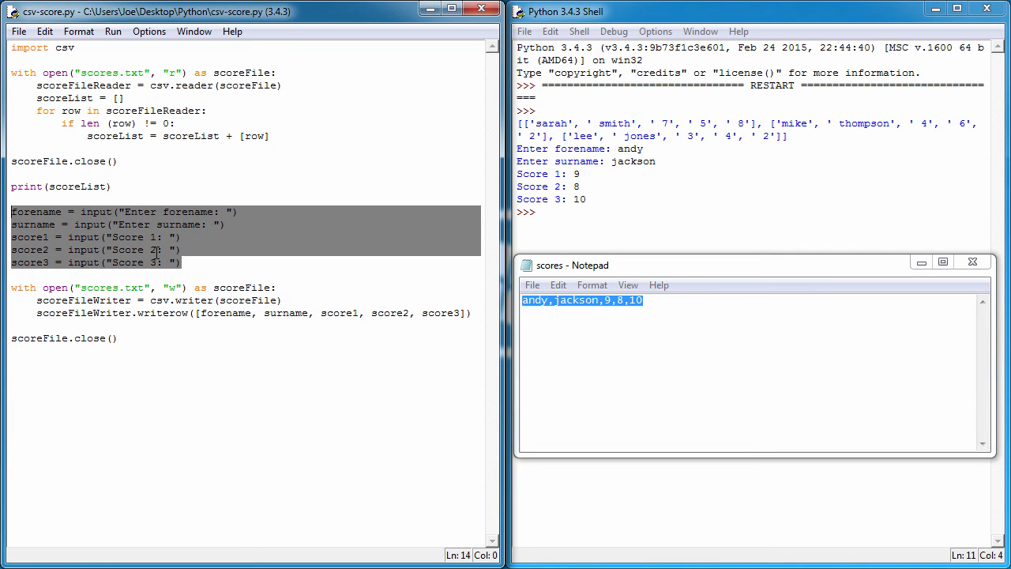
Step: Change the writing block's mode from "w" to "a", restore the file's three original rows and close Notepad
click(182, 262)
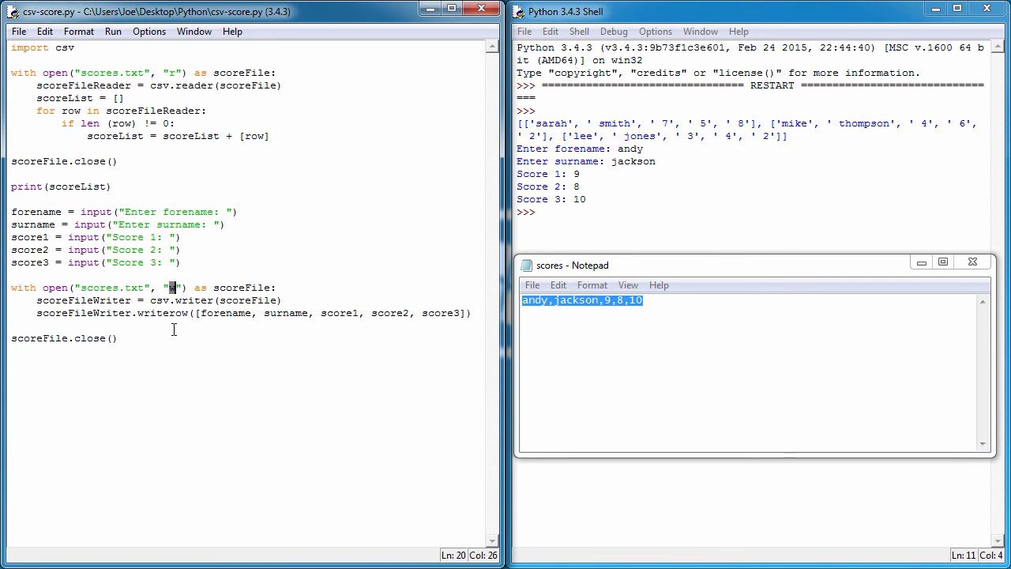
text(a)
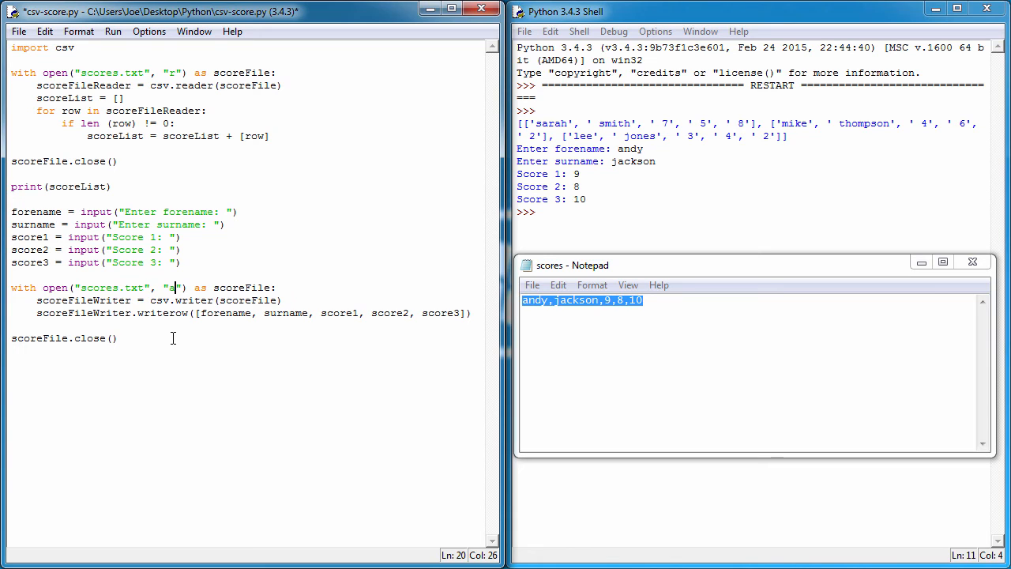
mouse_move(525, 328)
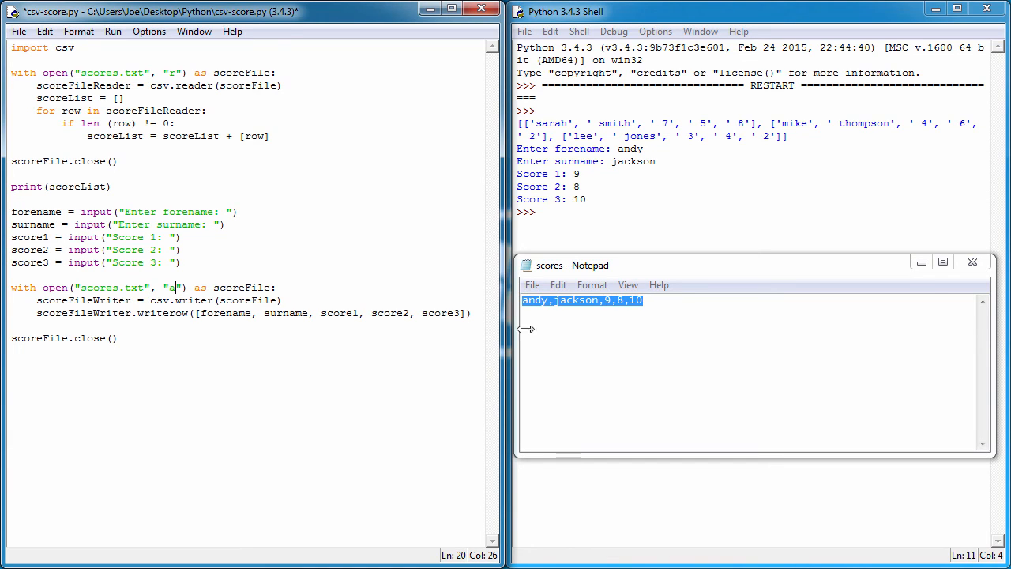
click(667, 312)
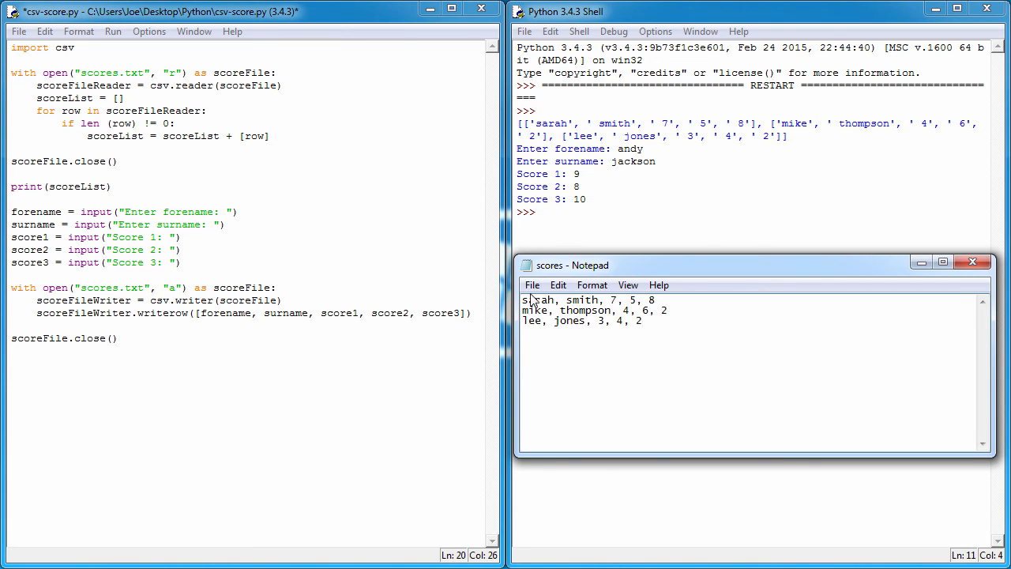
mouse_move(973, 263)
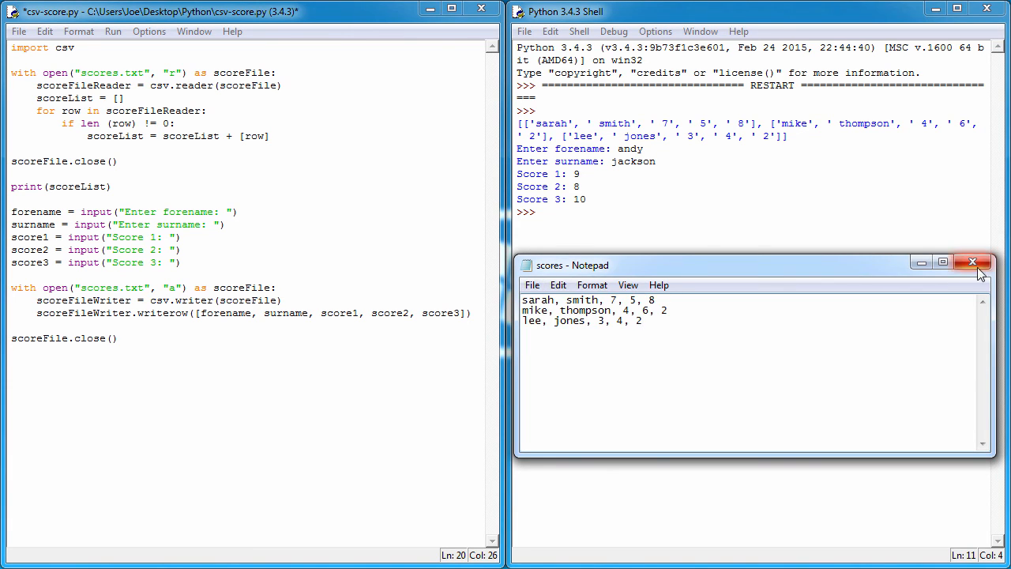
click(972, 266)
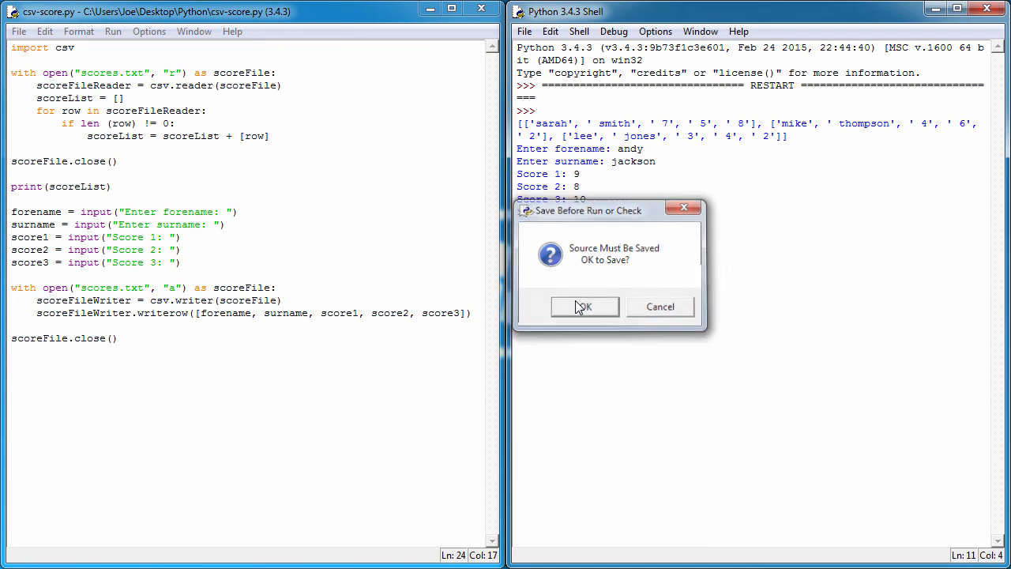
Step: Save and rerun the script, entering andy jackson with scores 8, 9 and 10
click(585, 307)
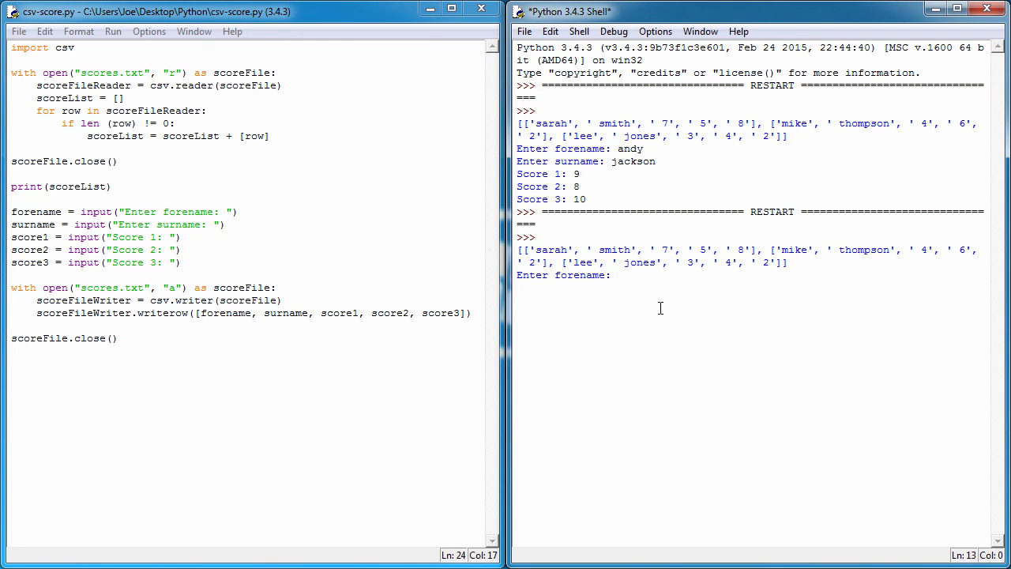
text(andy)
text(jackson)
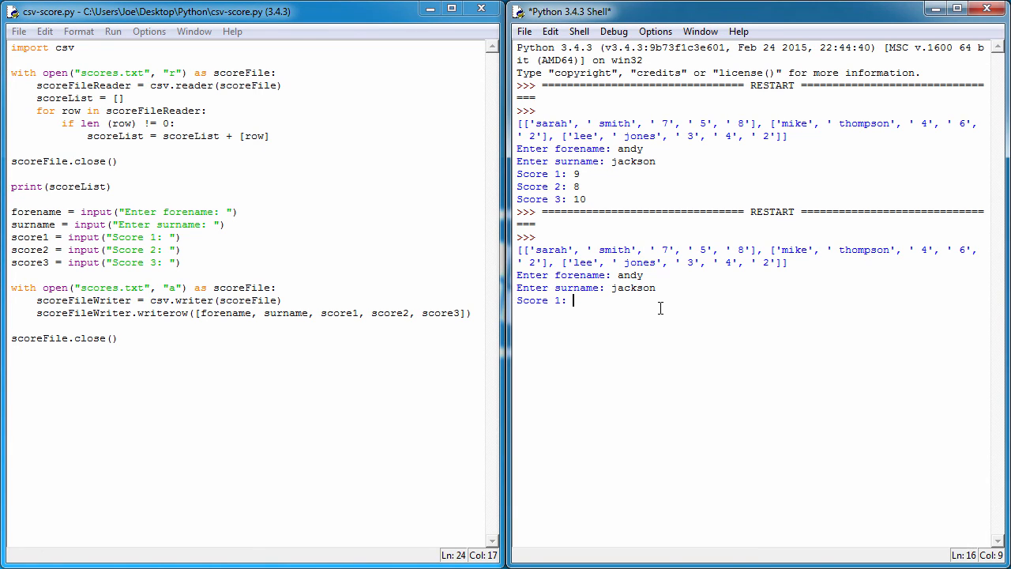
text(8)
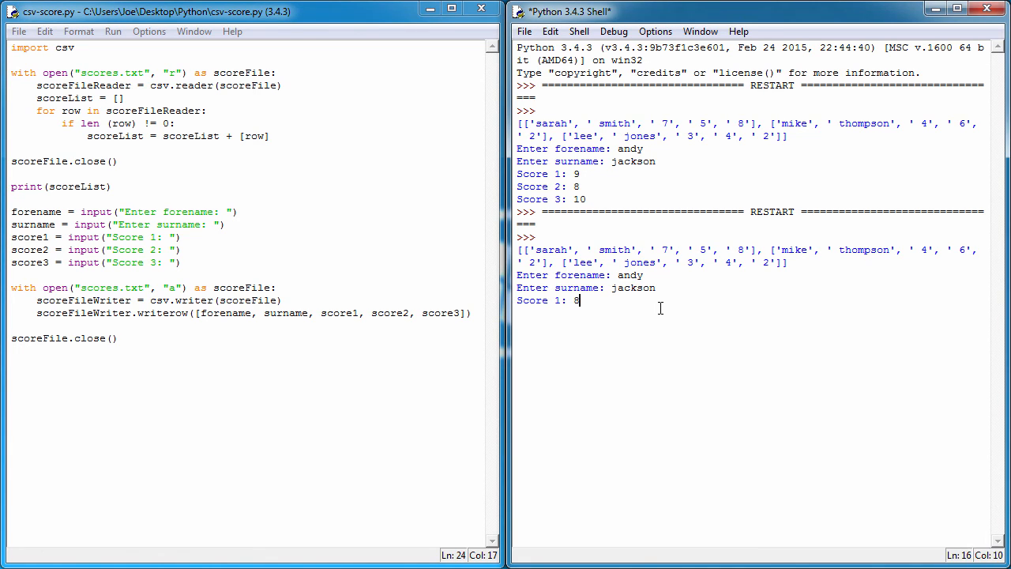
key(Return)
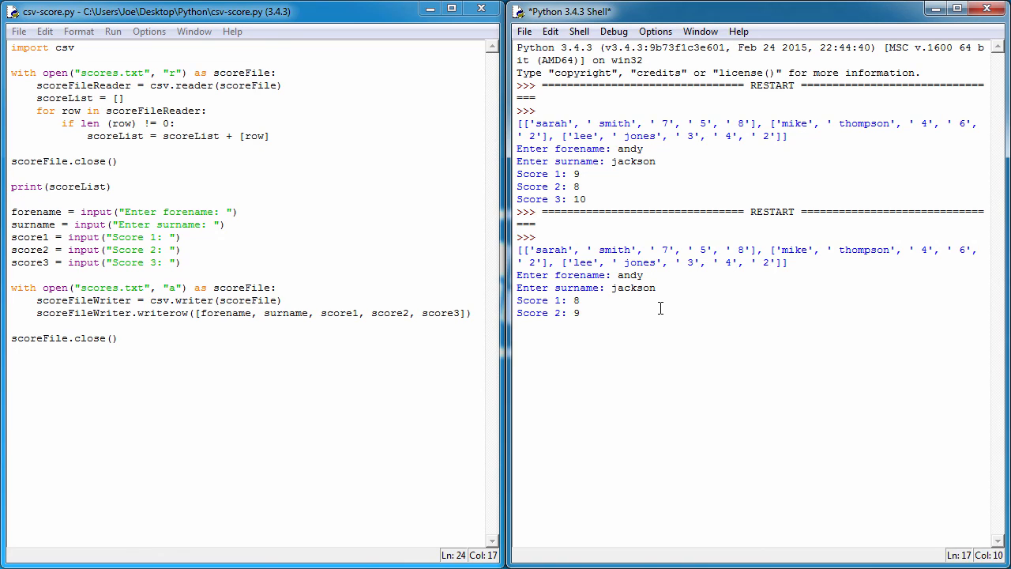
text(10)
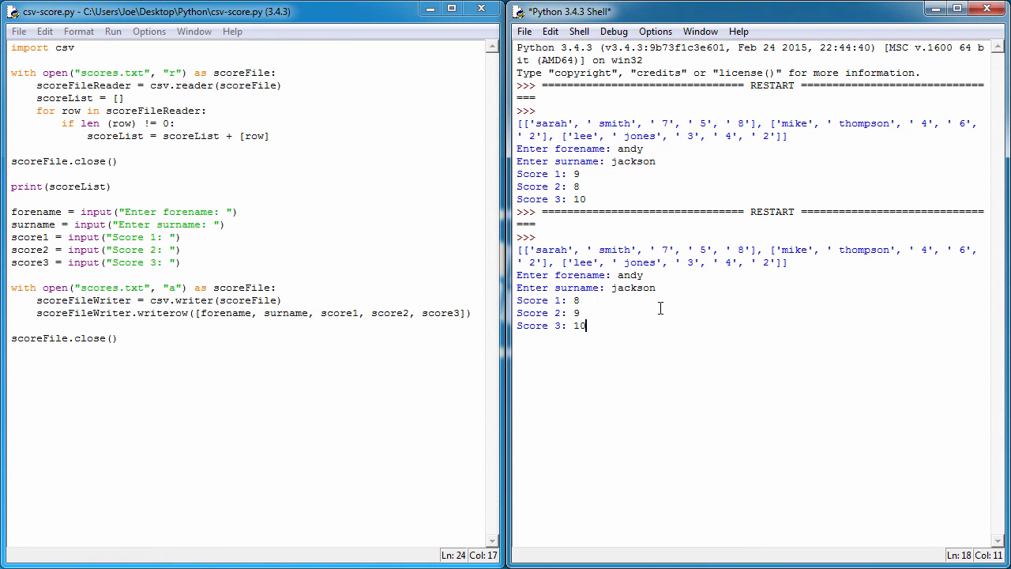
key(Return)
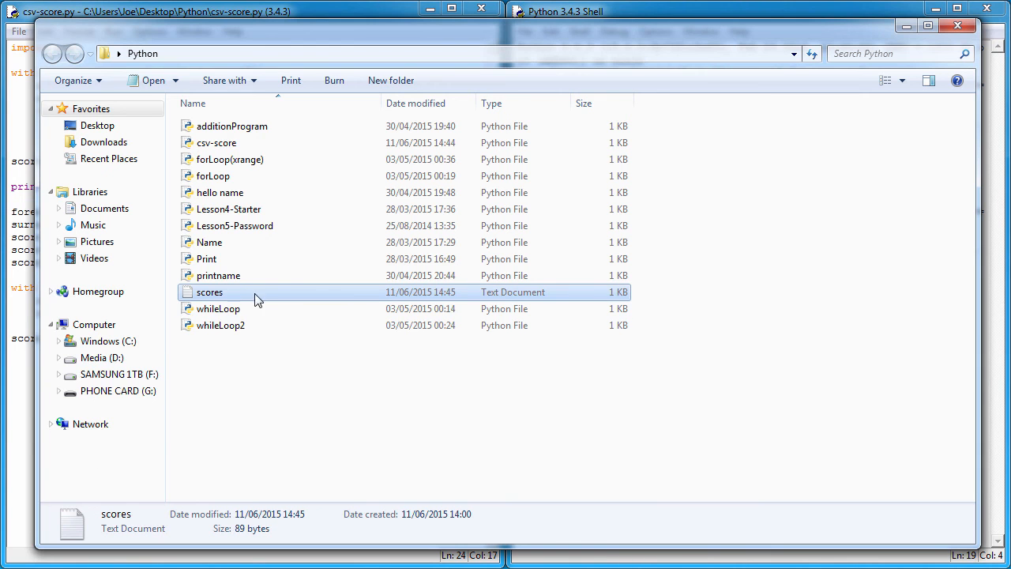
Step: Open scores.txt showing andy,jackson,8,9,10 appended after the three rows, then minimize Explorer
double_click(209, 290)
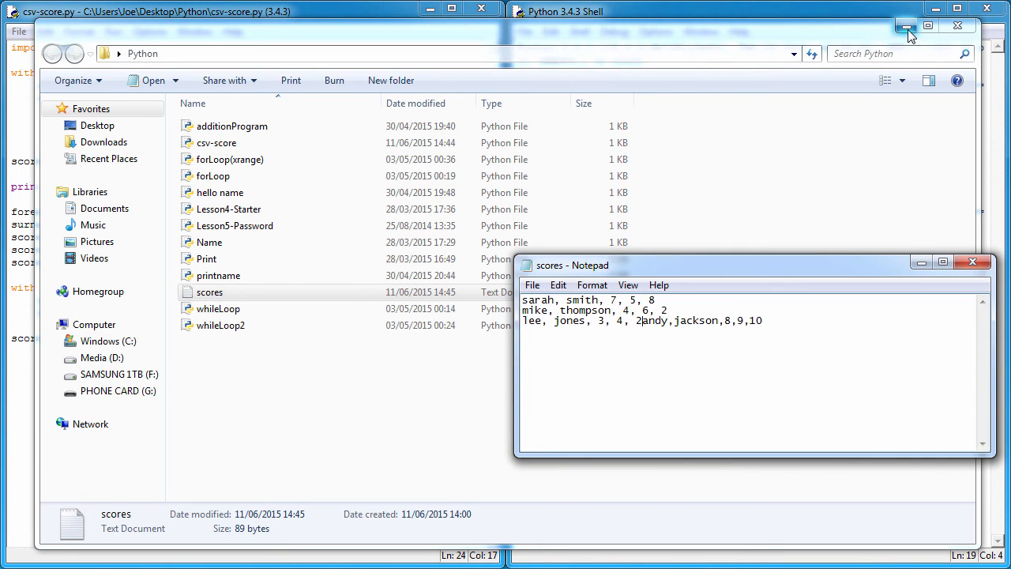
mouse_move(906, 25)
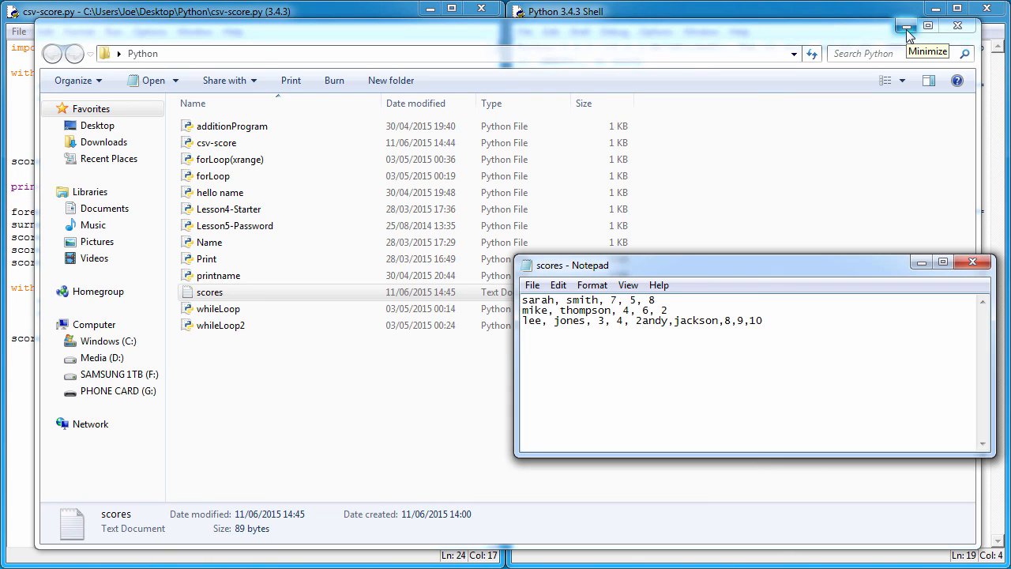
click(907, 25)
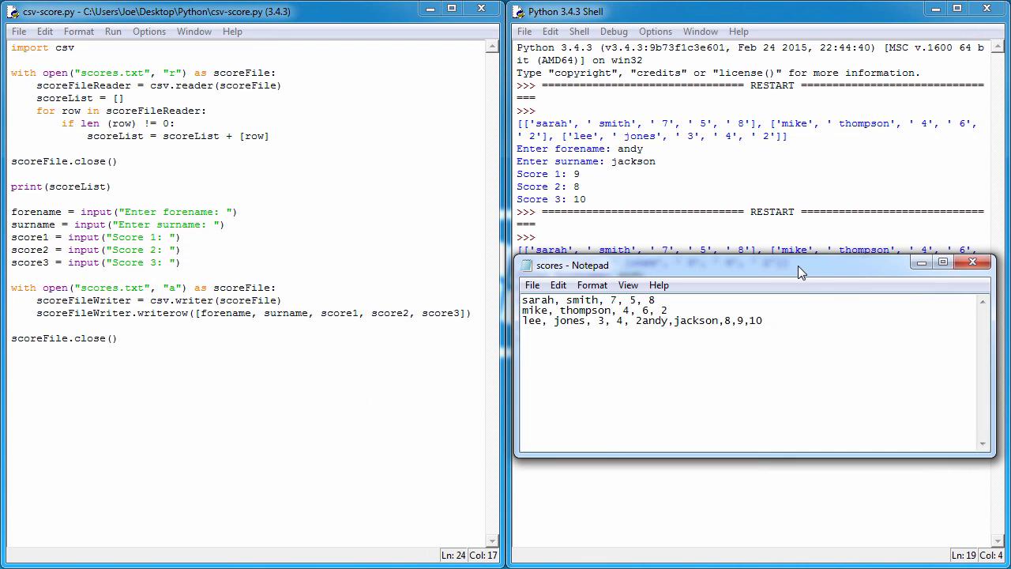